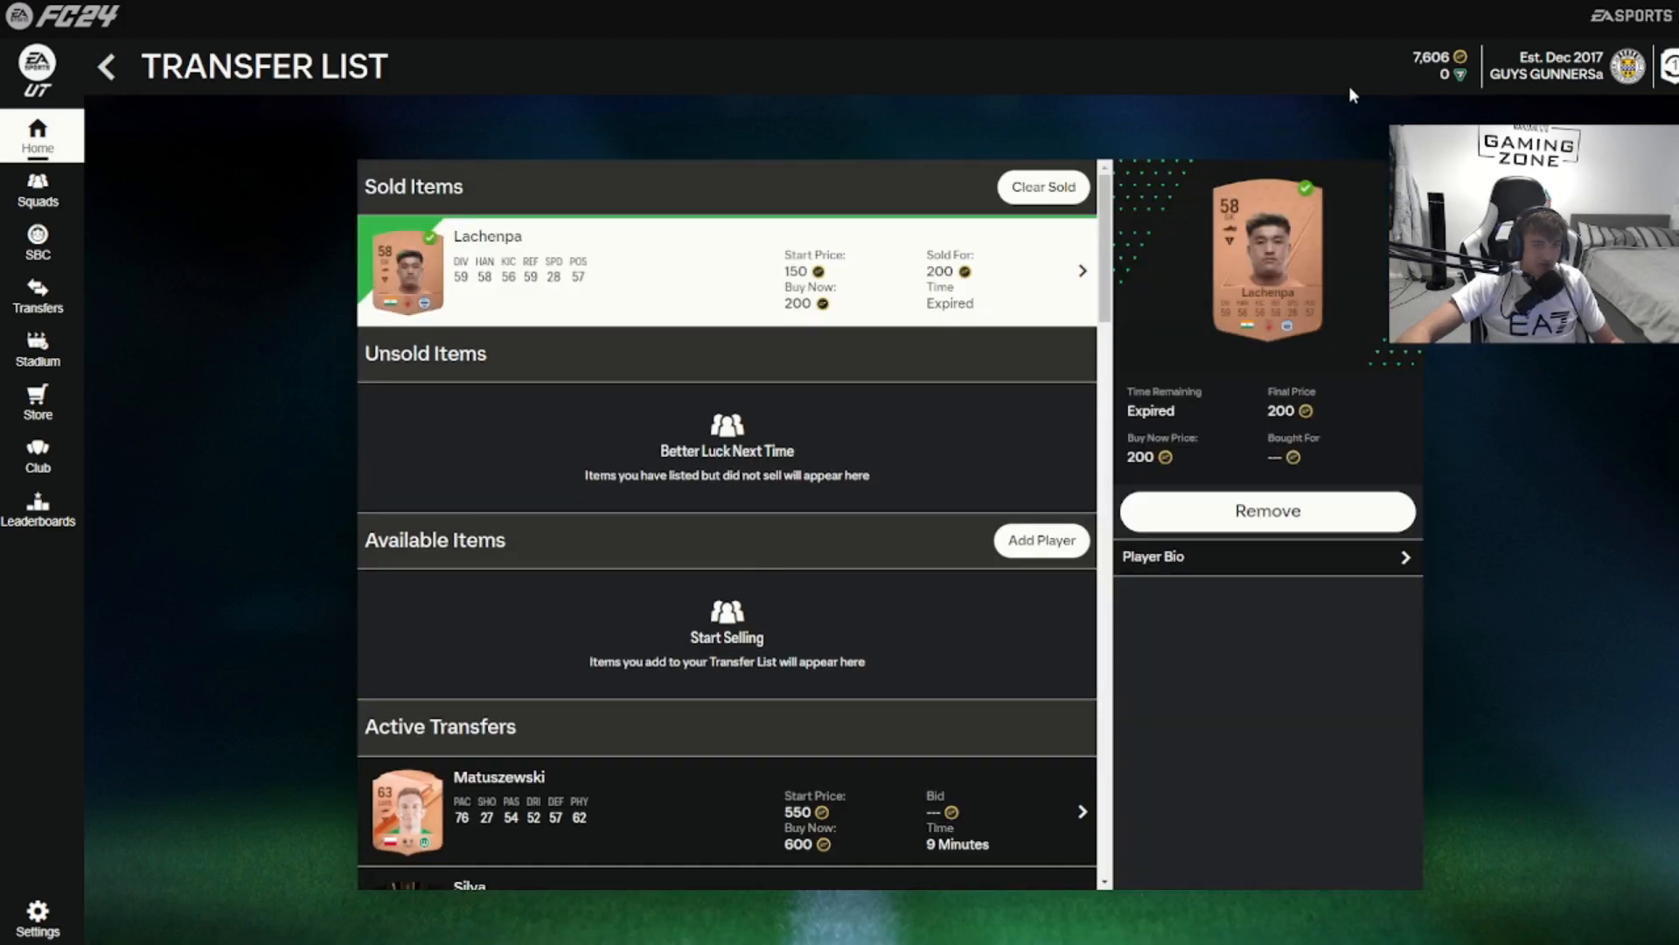
- Return to the Ultimate Team home screen and bring up the Squad Building Challenges list
{"action": "left_click", "coordinate": [105, 67]}
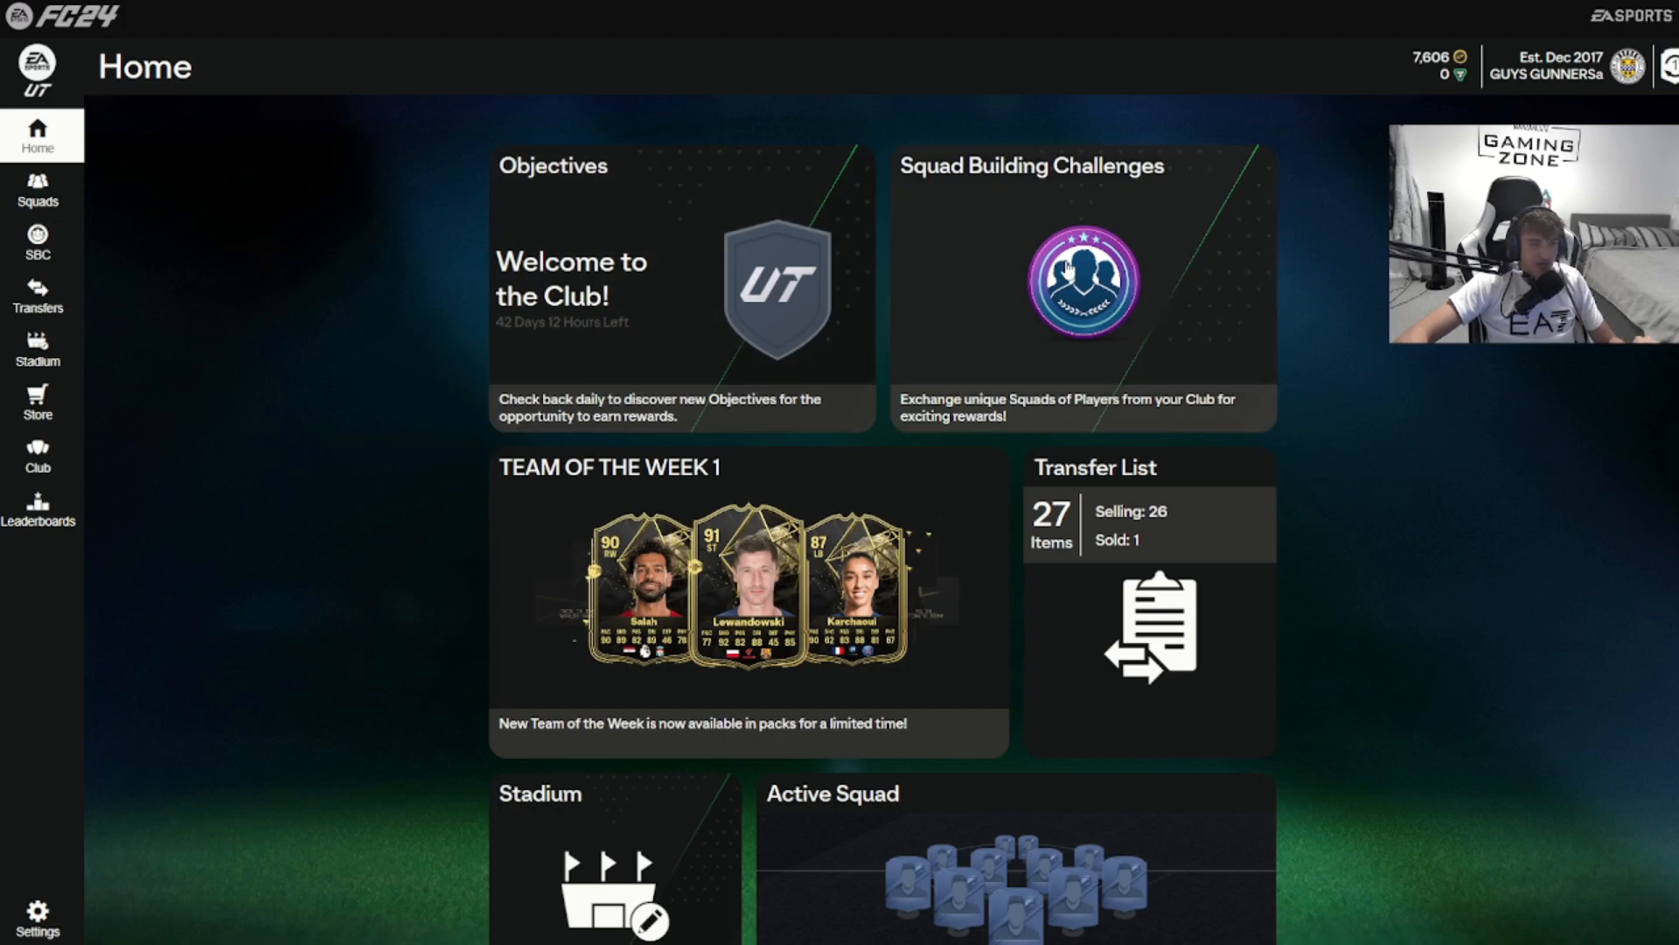
{"action": "left_click", "coordinate": [1081, 283]}
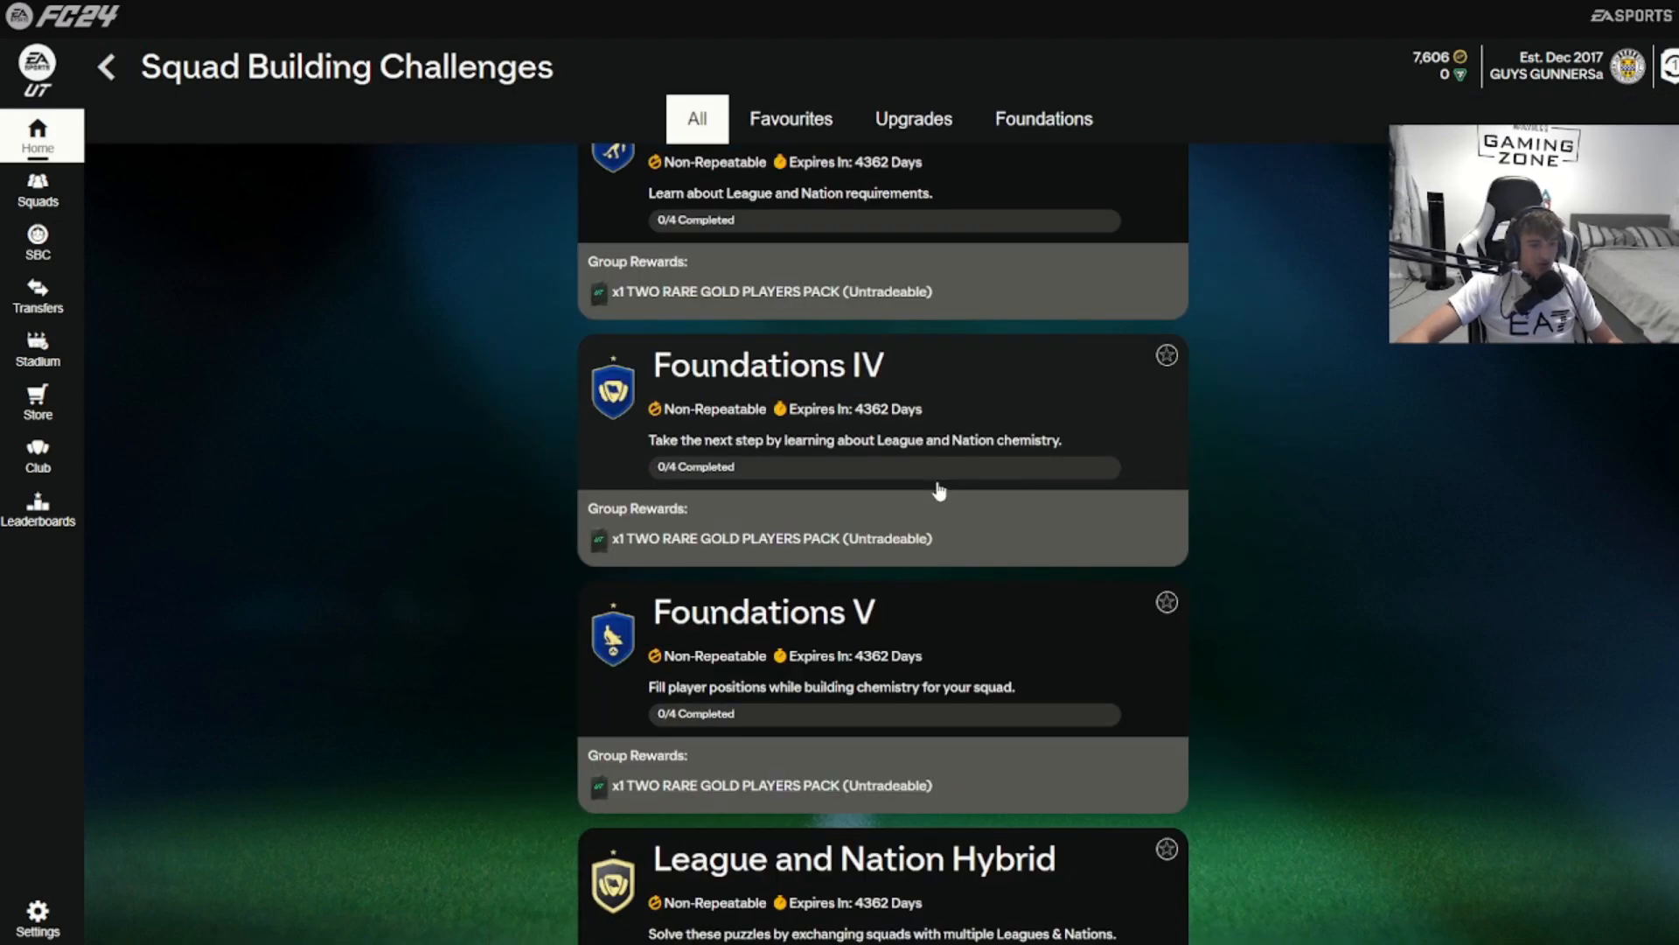
{"action": "scroll", "scroll_direction": "down", "scroll_amount": 3}
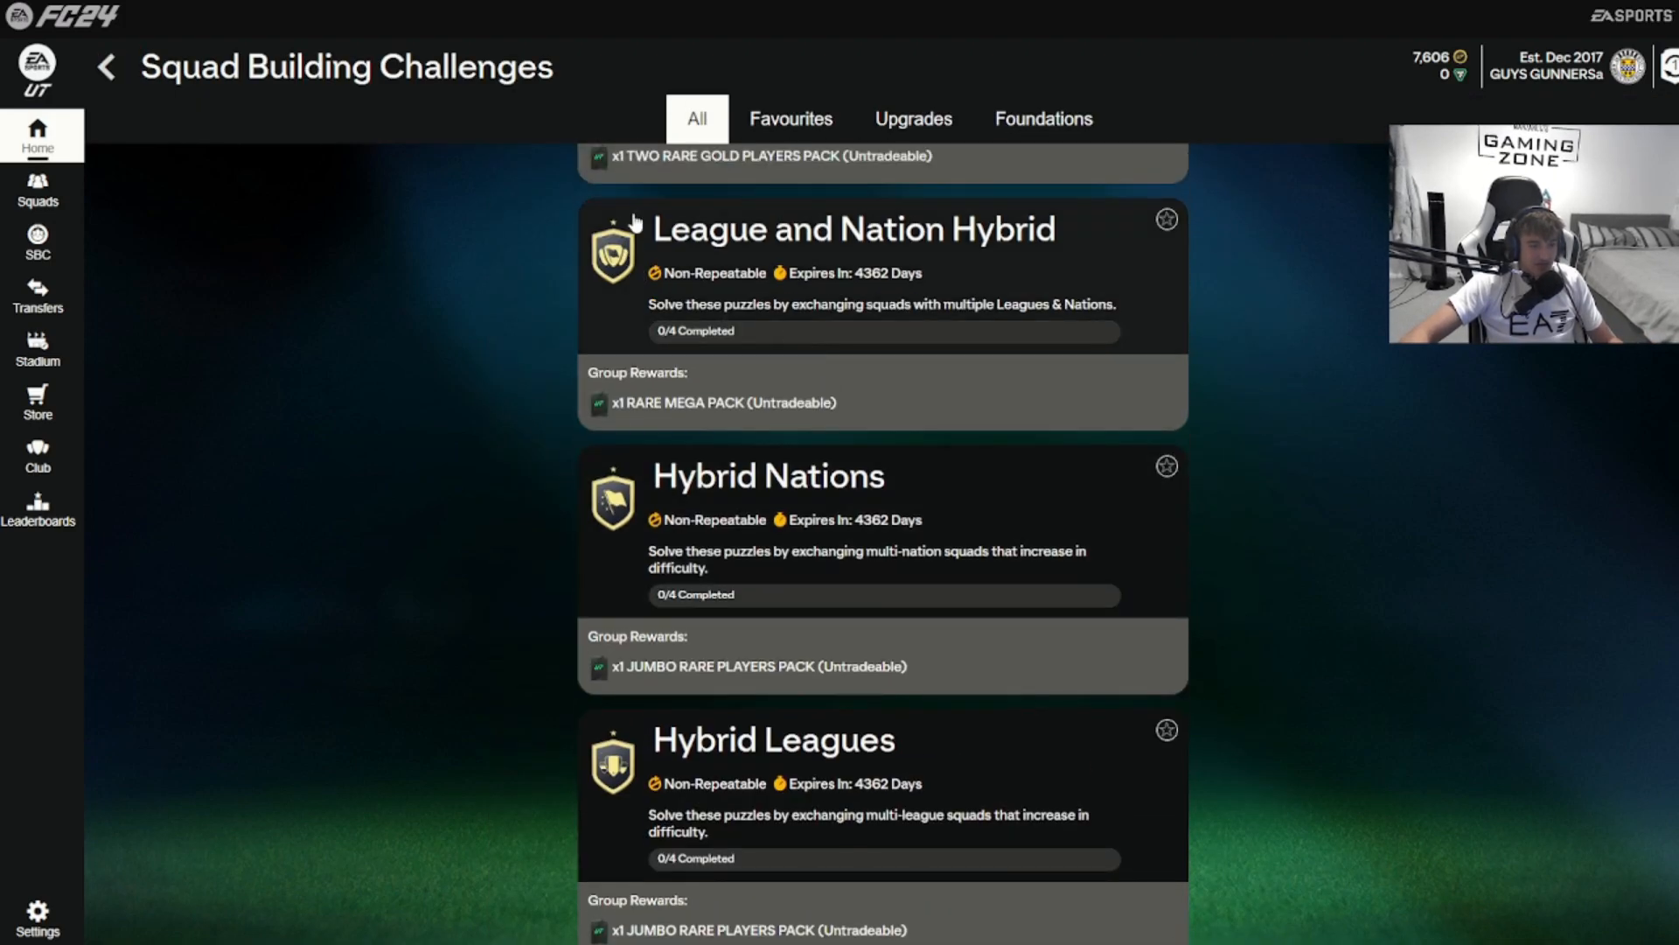
{"action": "mouse_move", "coordinate": [1116, 230]}
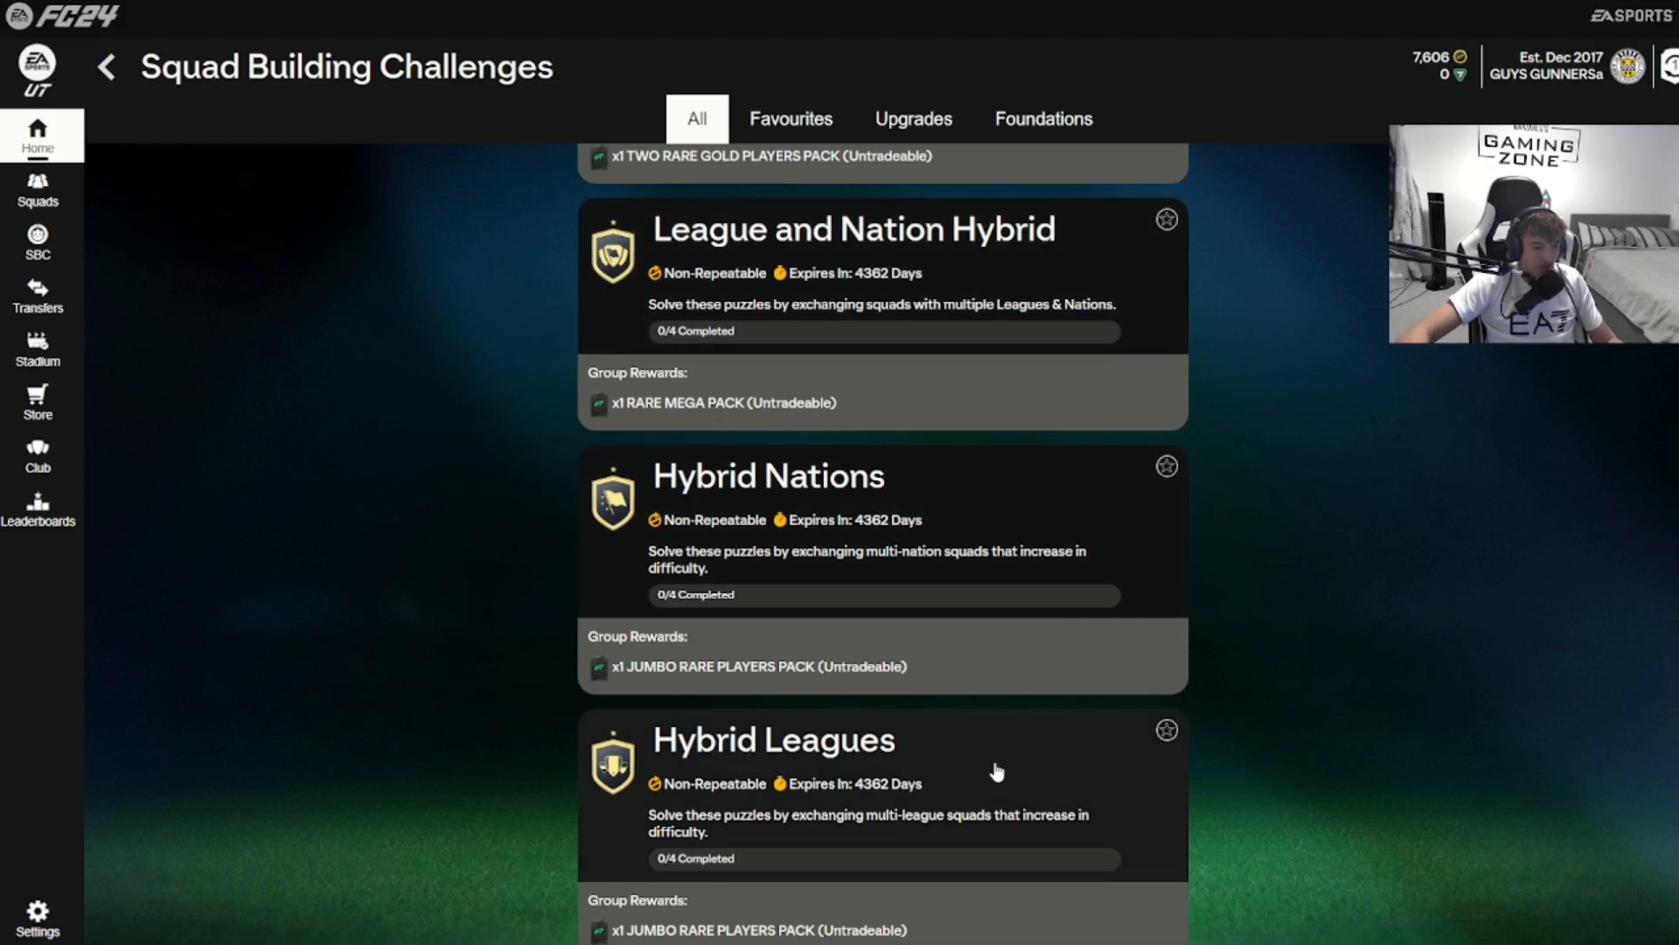
- Visit Transfers, Squads and Store from the sidebar, then land back on the SBC list
{"action": "left_click", "coordinate": [37, 294]}
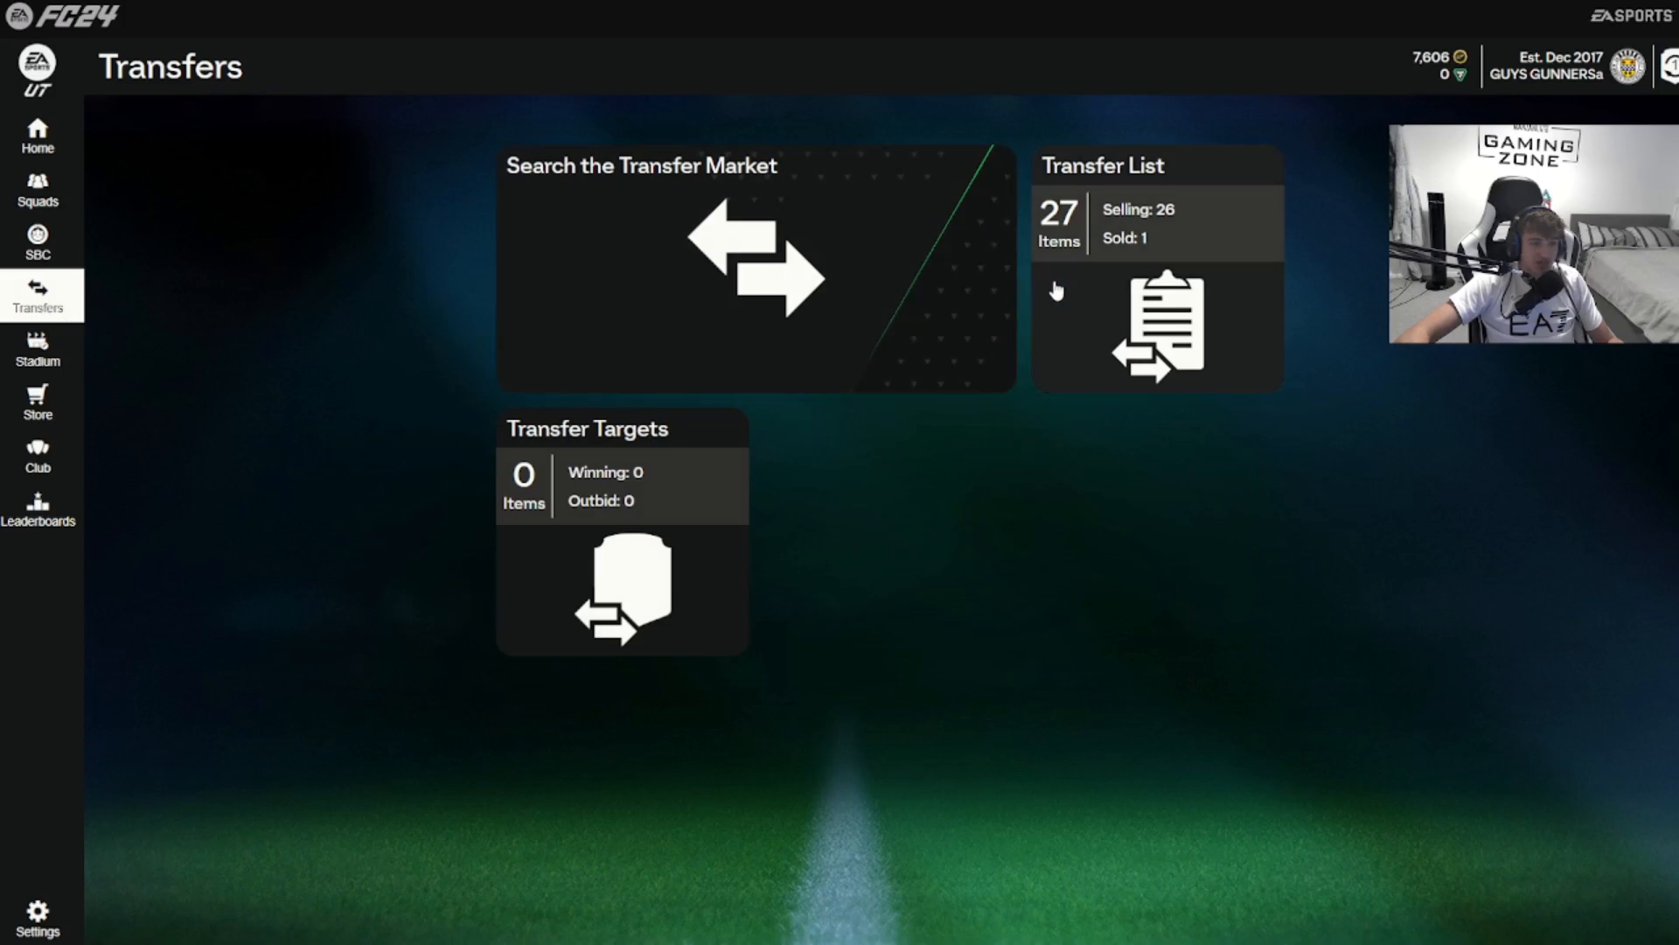
{"action": "left_click", "coordinate": [37, 189]}
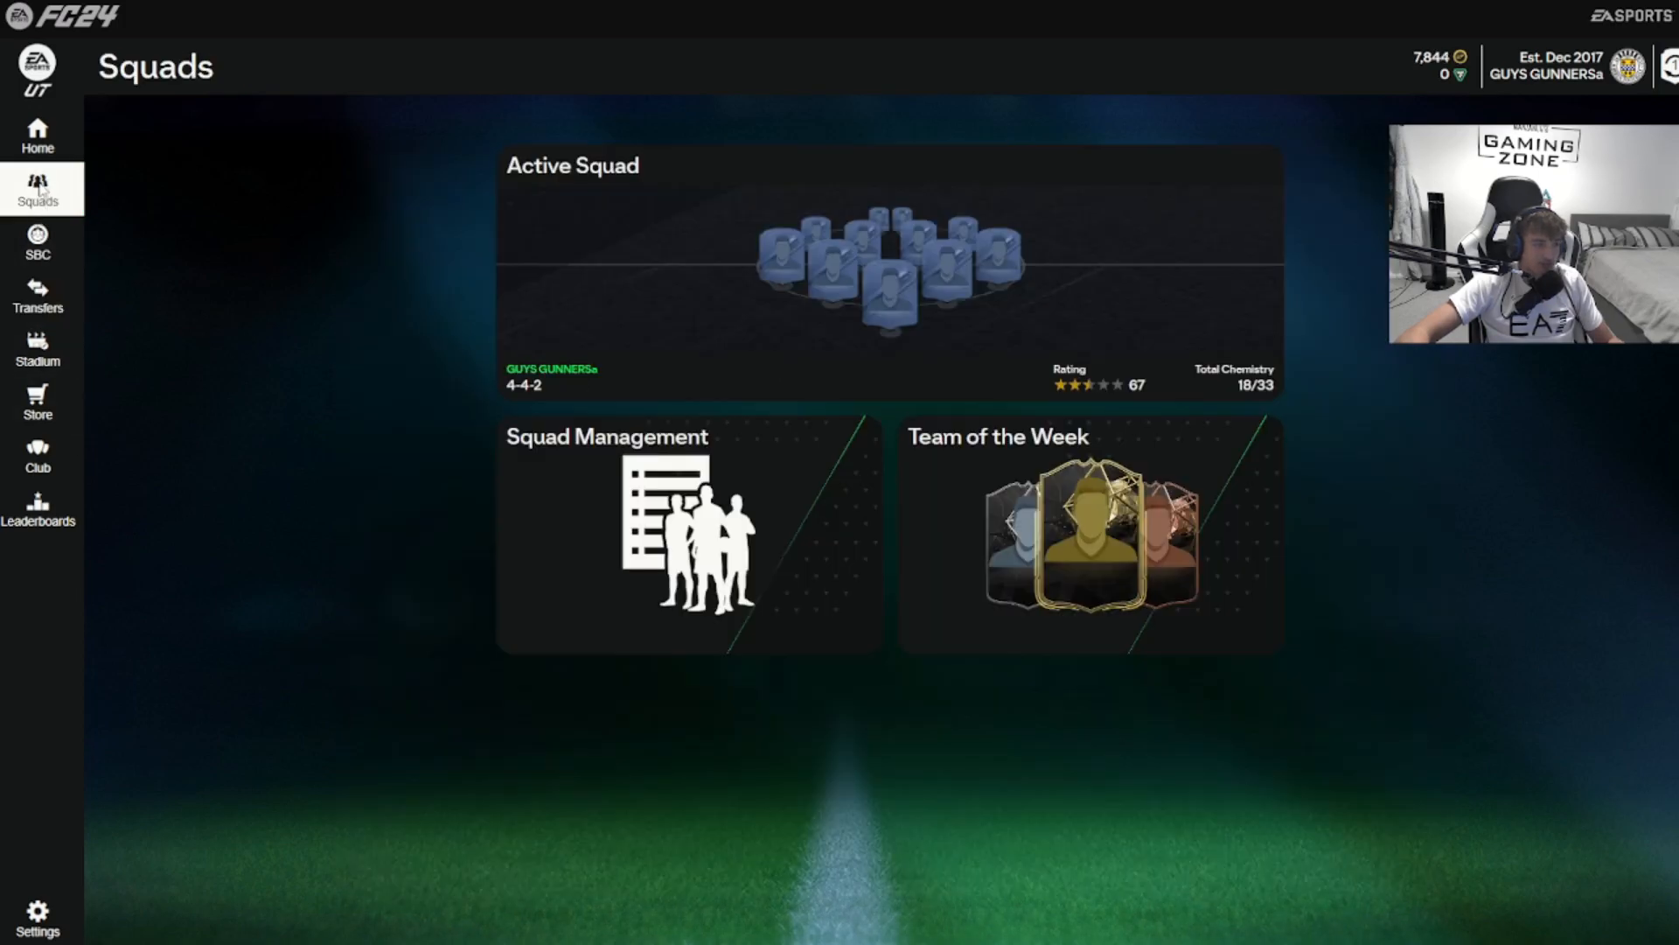
{"action": "left_click", "coordinate": [36, 403]}
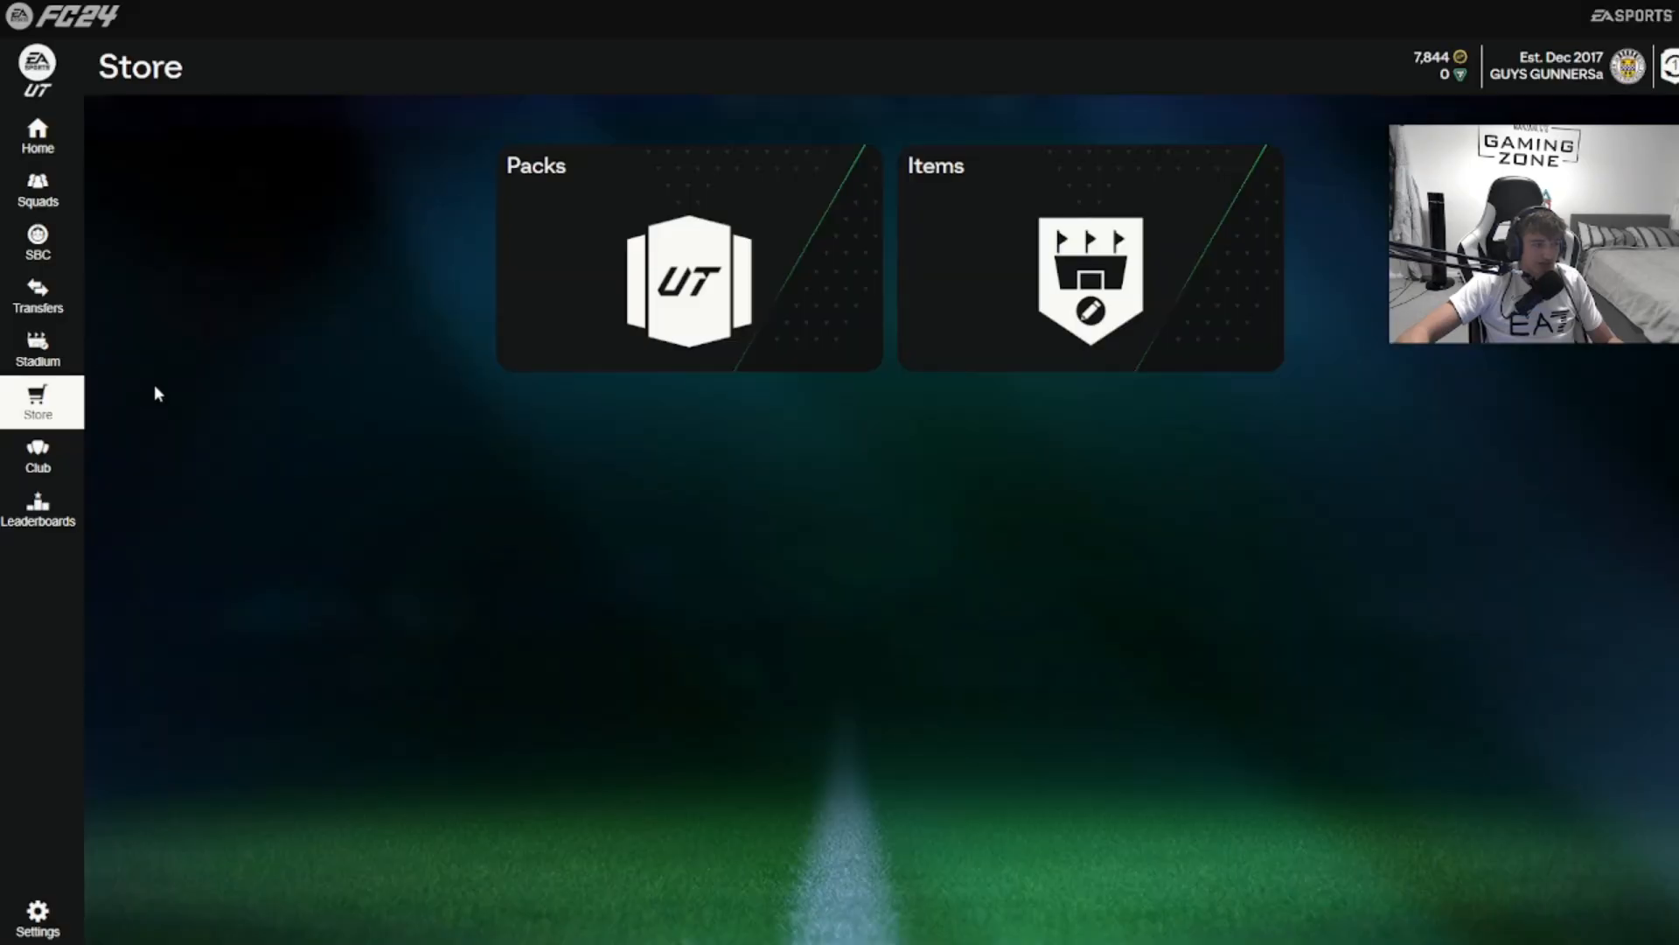
{"action": "left_click", "coordinate": [37, 242]}
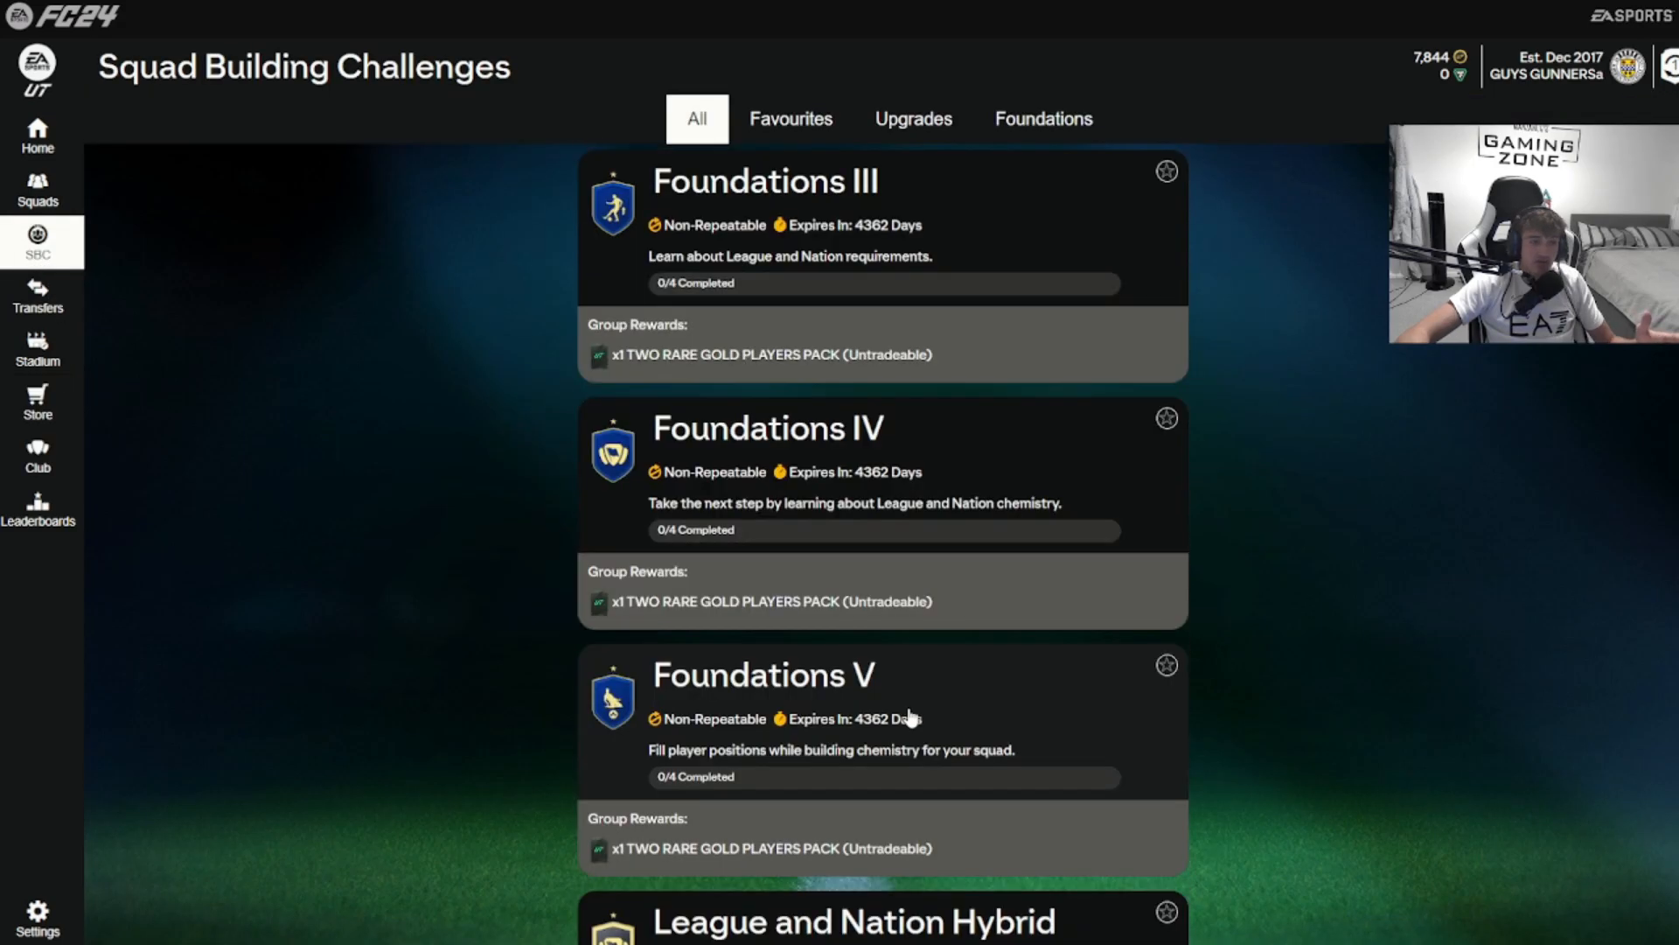
{"action": "scroll", "scroll_direction": "down", "scroll_amount": 3}
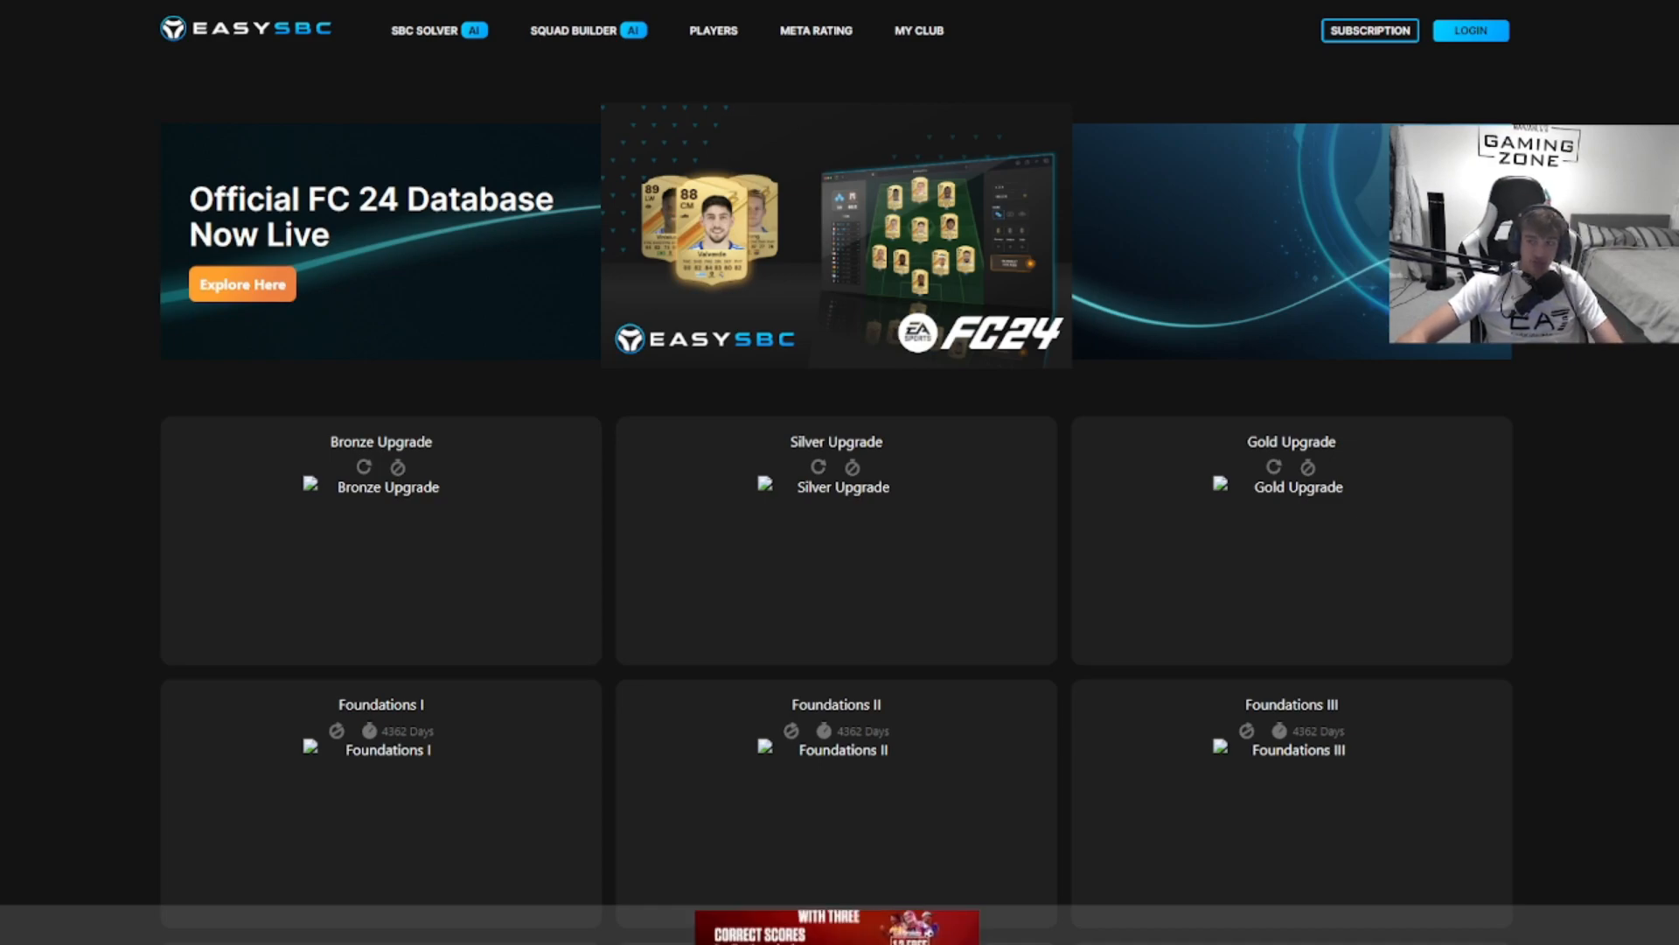
{"action": "mouse_move", "coordinate": [1186, 7]}
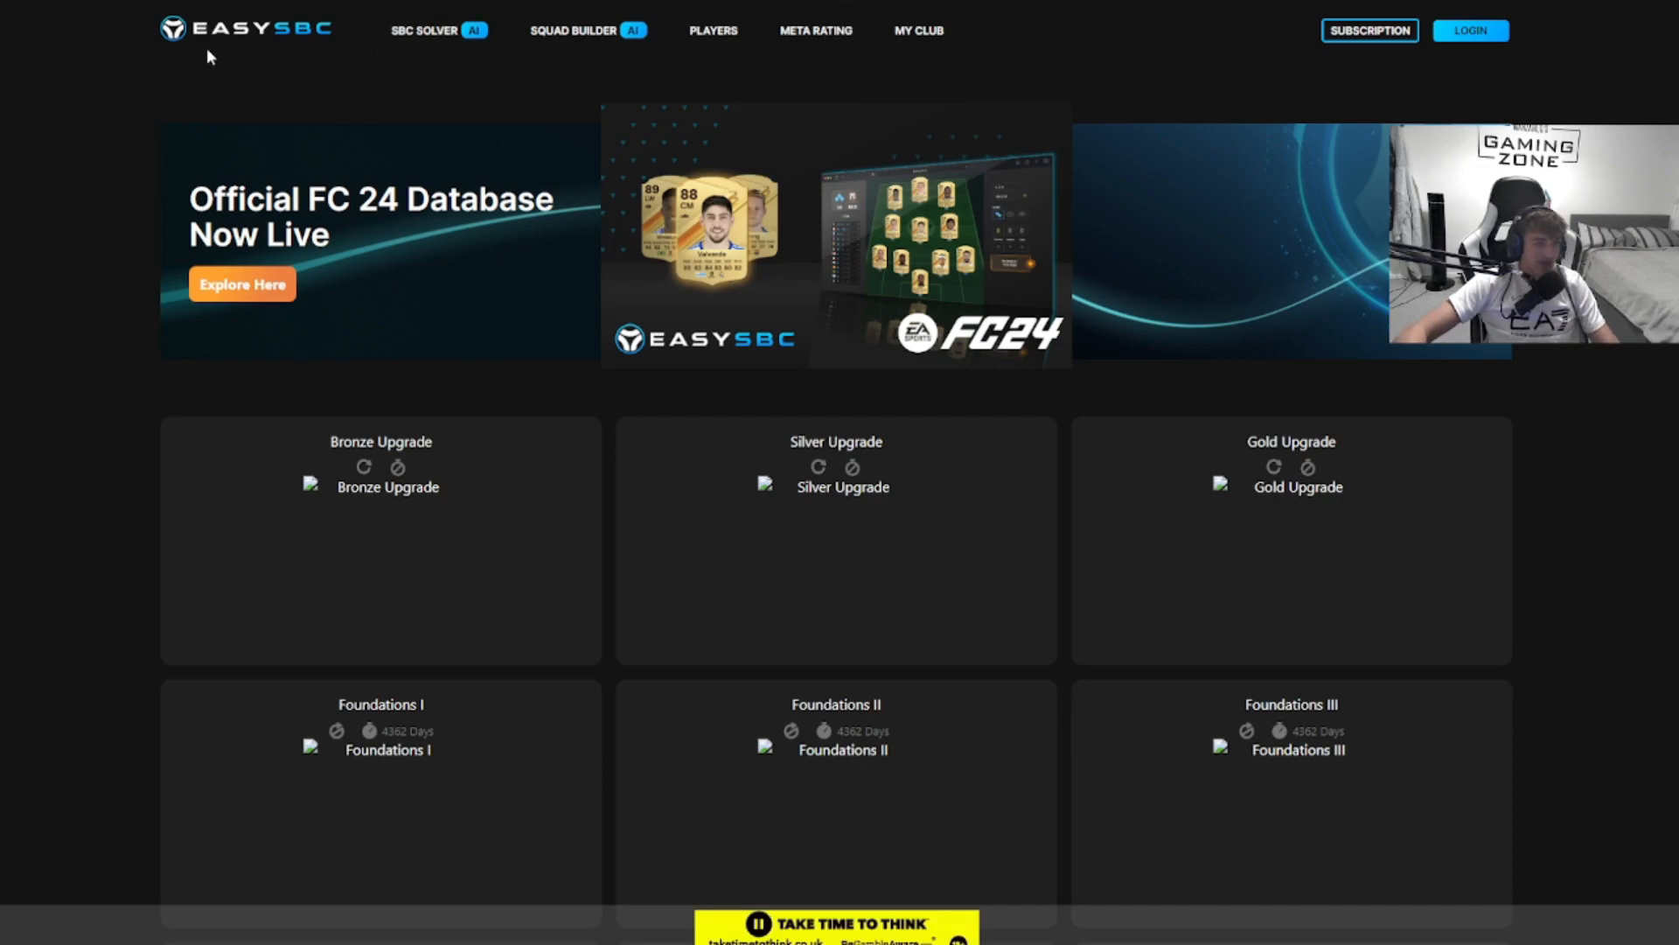
{"action": "mouse_move", "coordinate": [361, 80]}
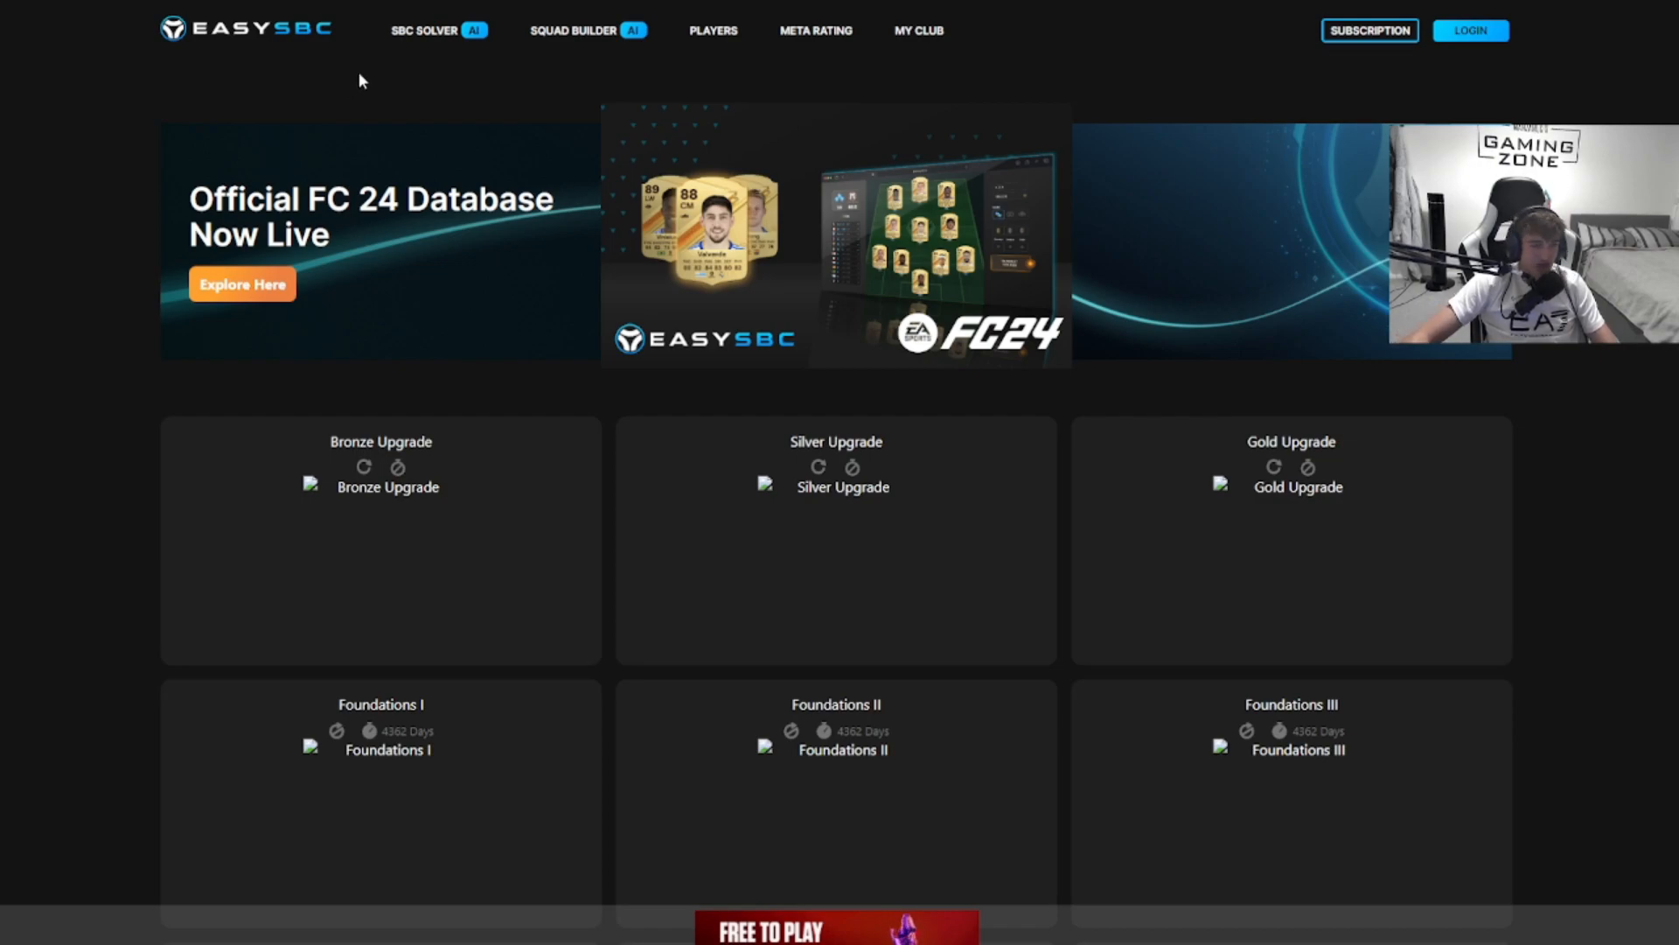
{"action": "mouse_move", "coordinate": [533, 175]}
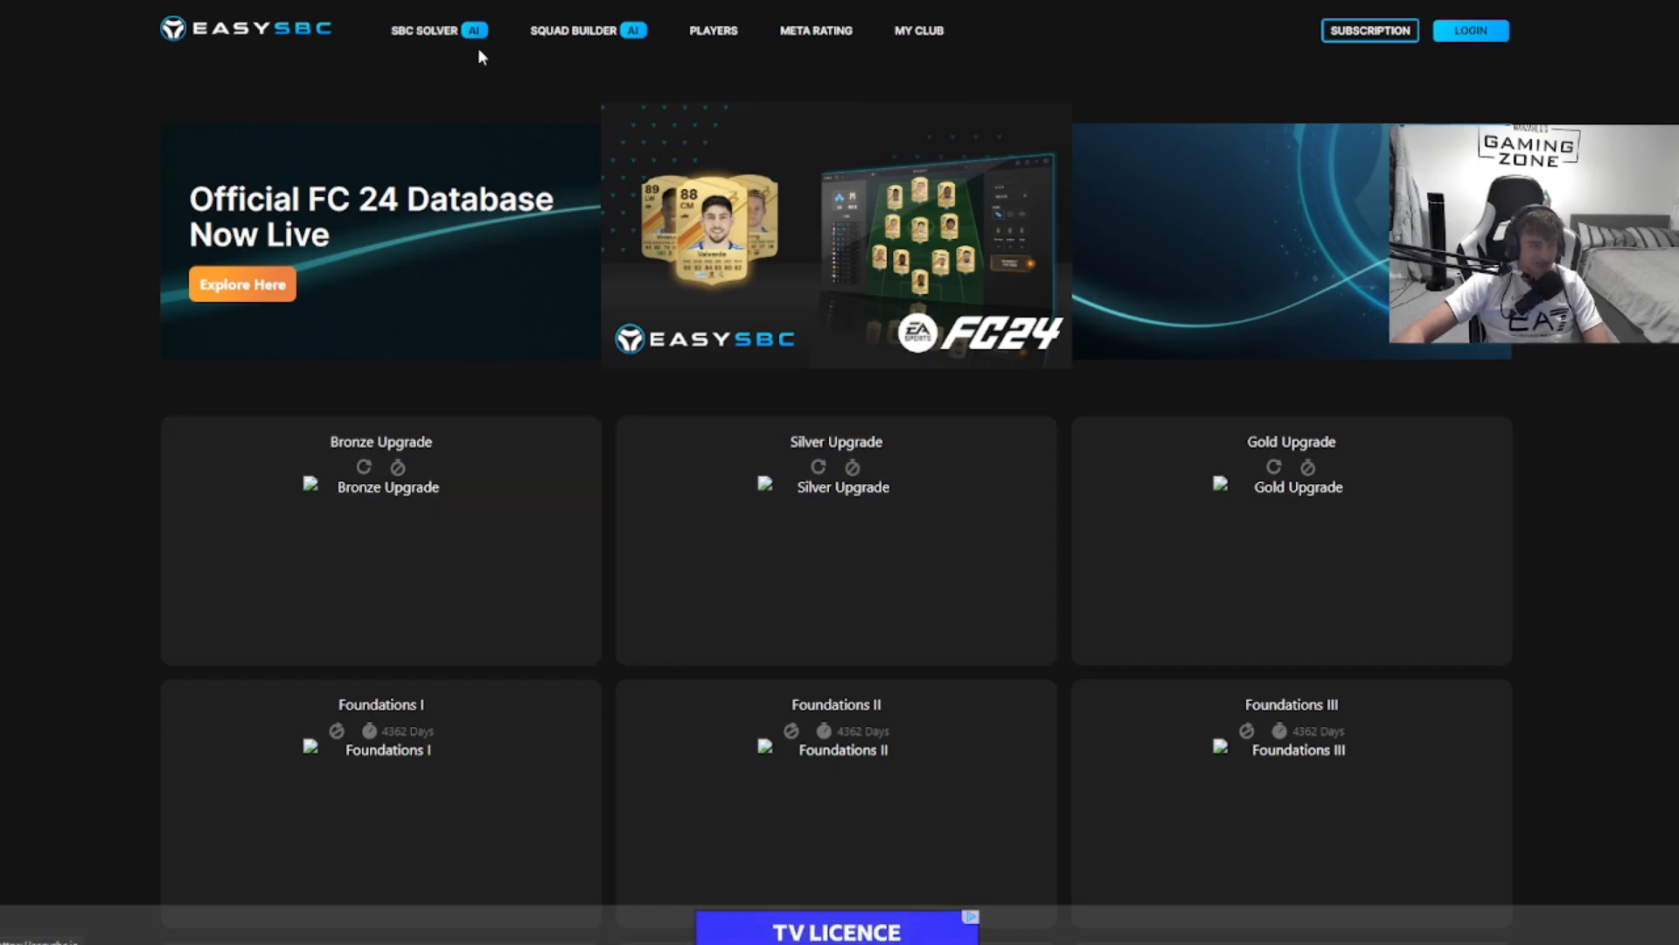
- Scroll through The Challenger solution page and return to the main SBC challenge listing
{"action": "scroll", "scroll_direction": "down", "scroll_amount": 3}
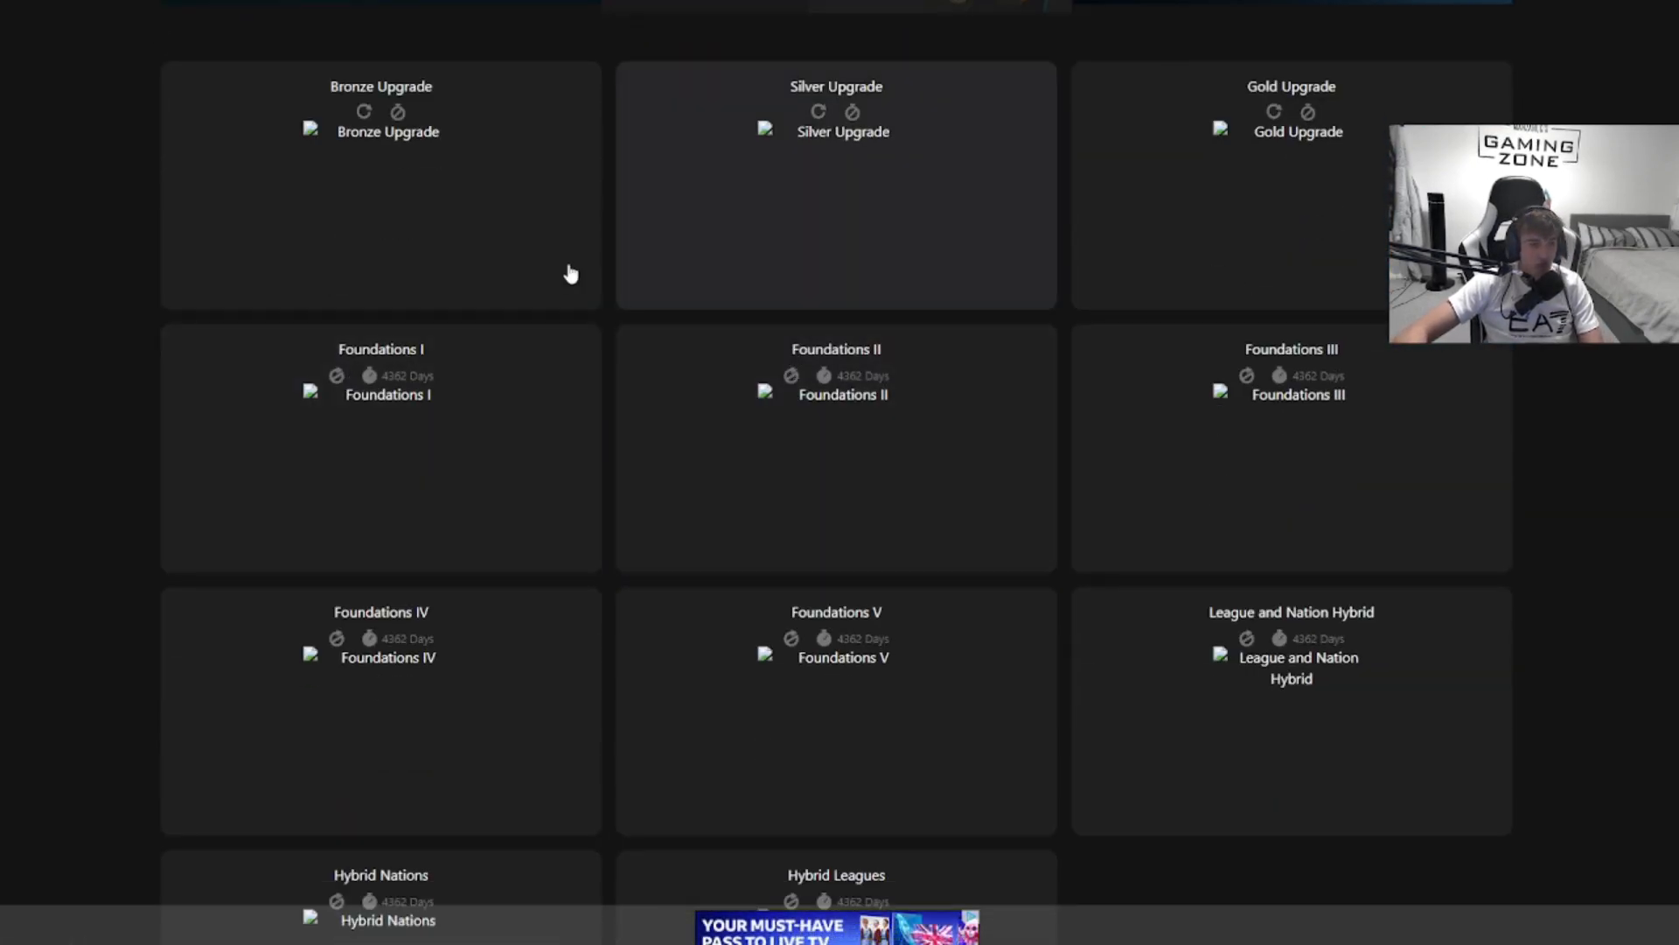
{"action": "scroll", "scroll_direction": "down", "scroll_amount": 3}
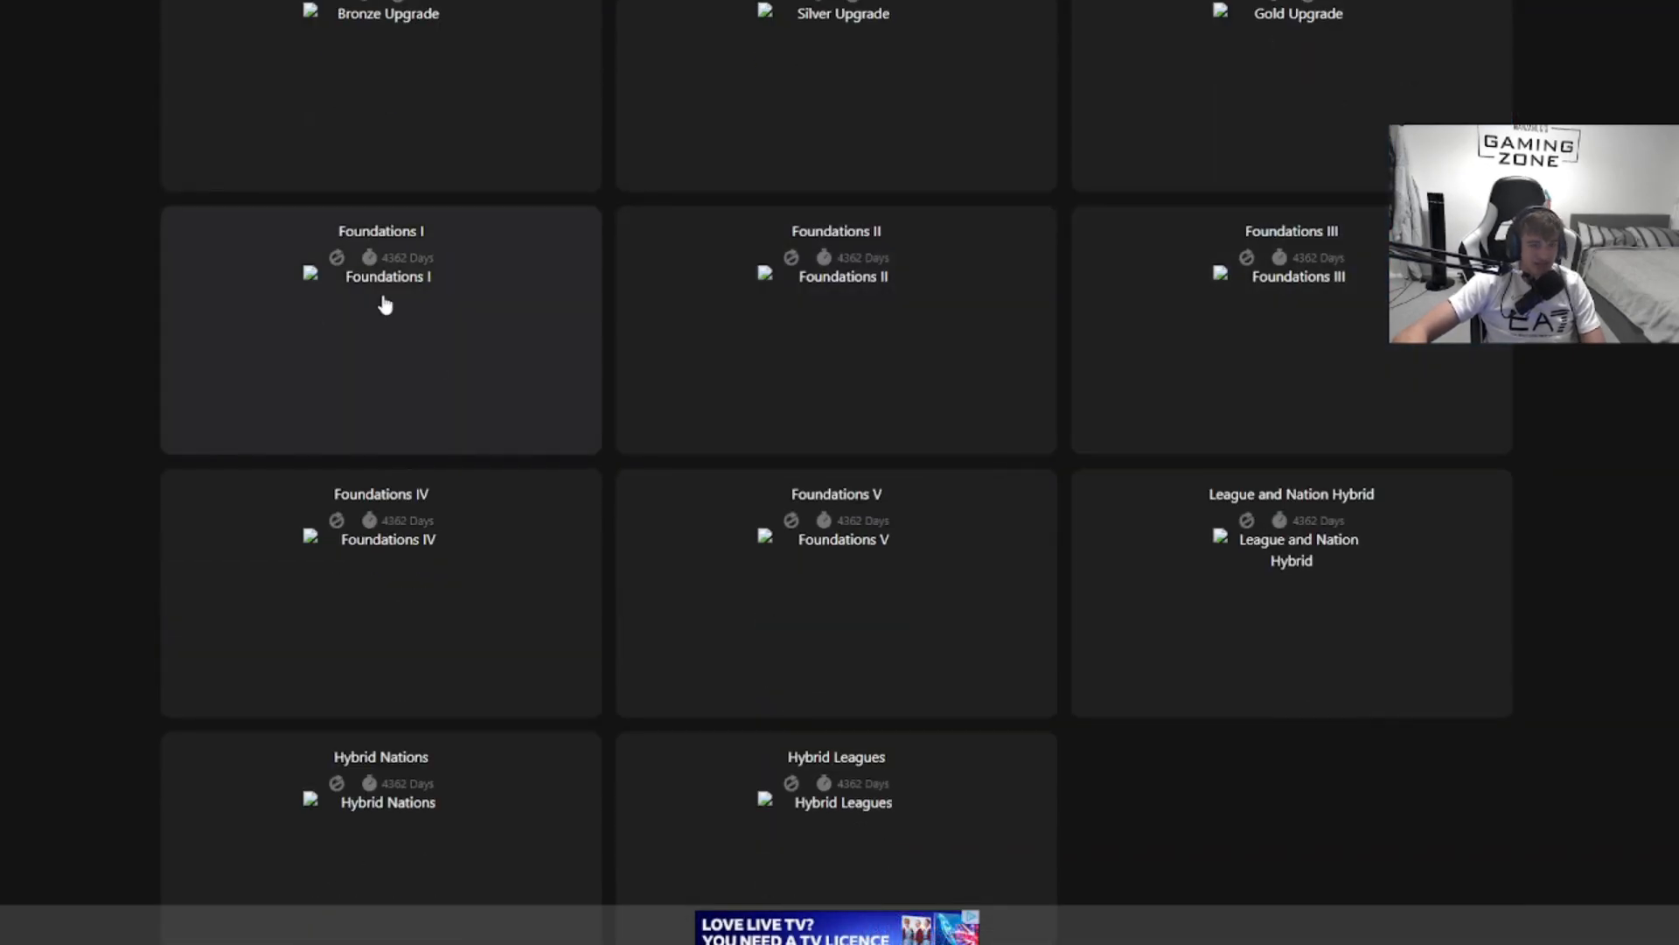
{"action": "scroll", "scroll_direction": "down", "scroll_amount": 3}
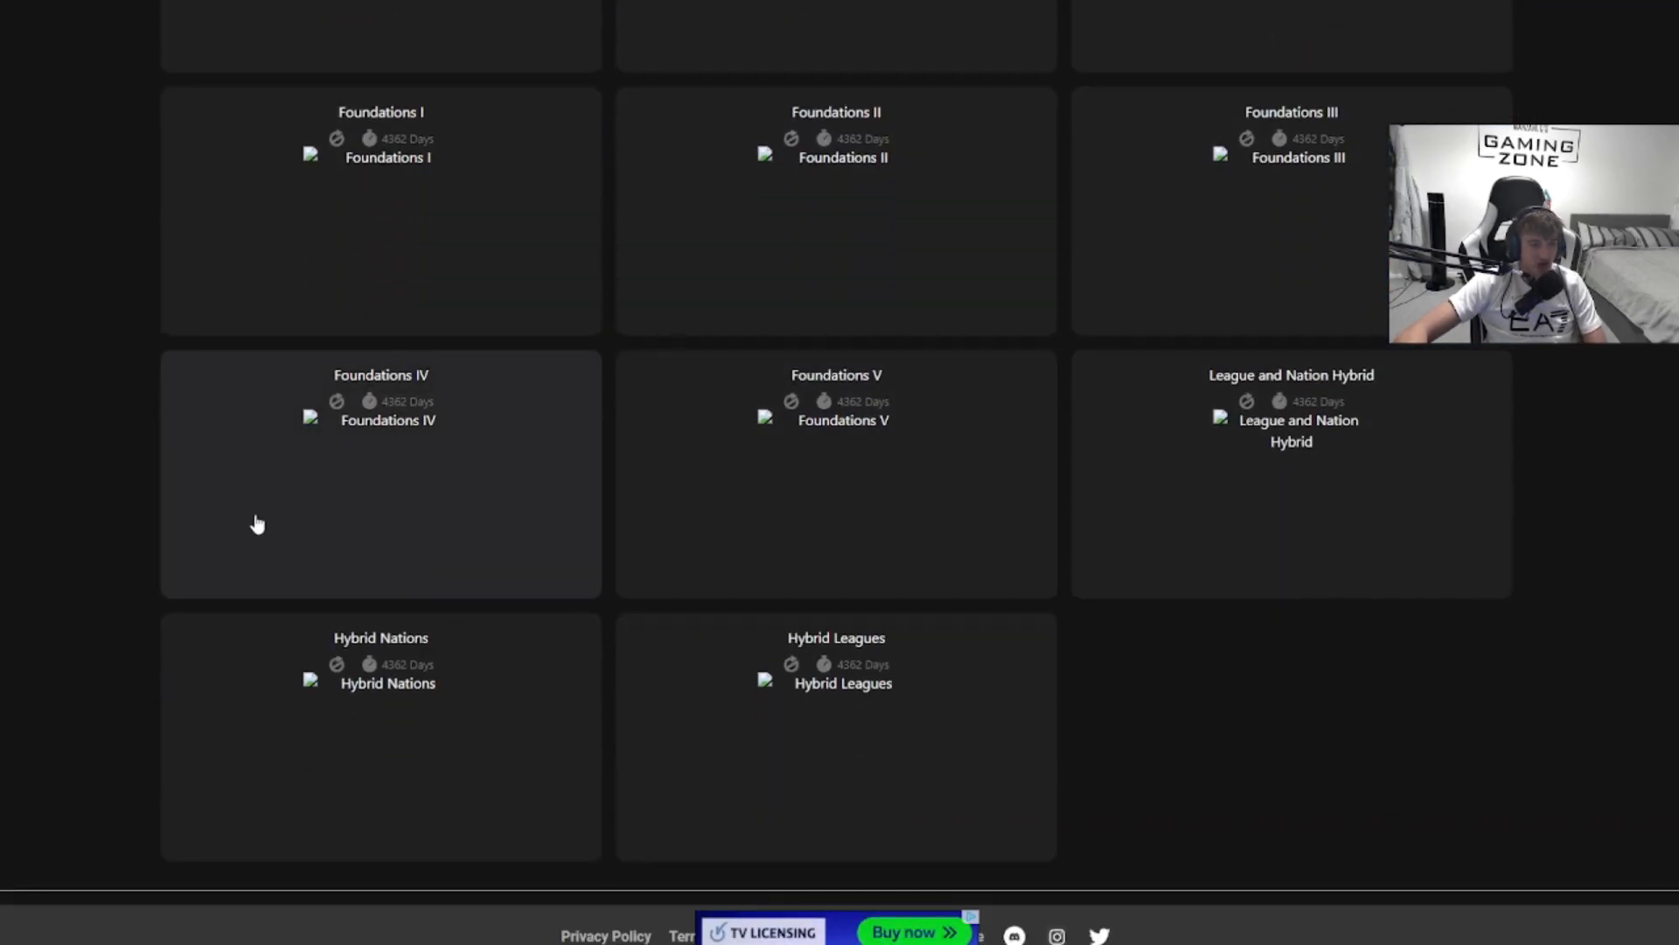
{"action": "mouse_move", "coordinate": [1354, 485]}
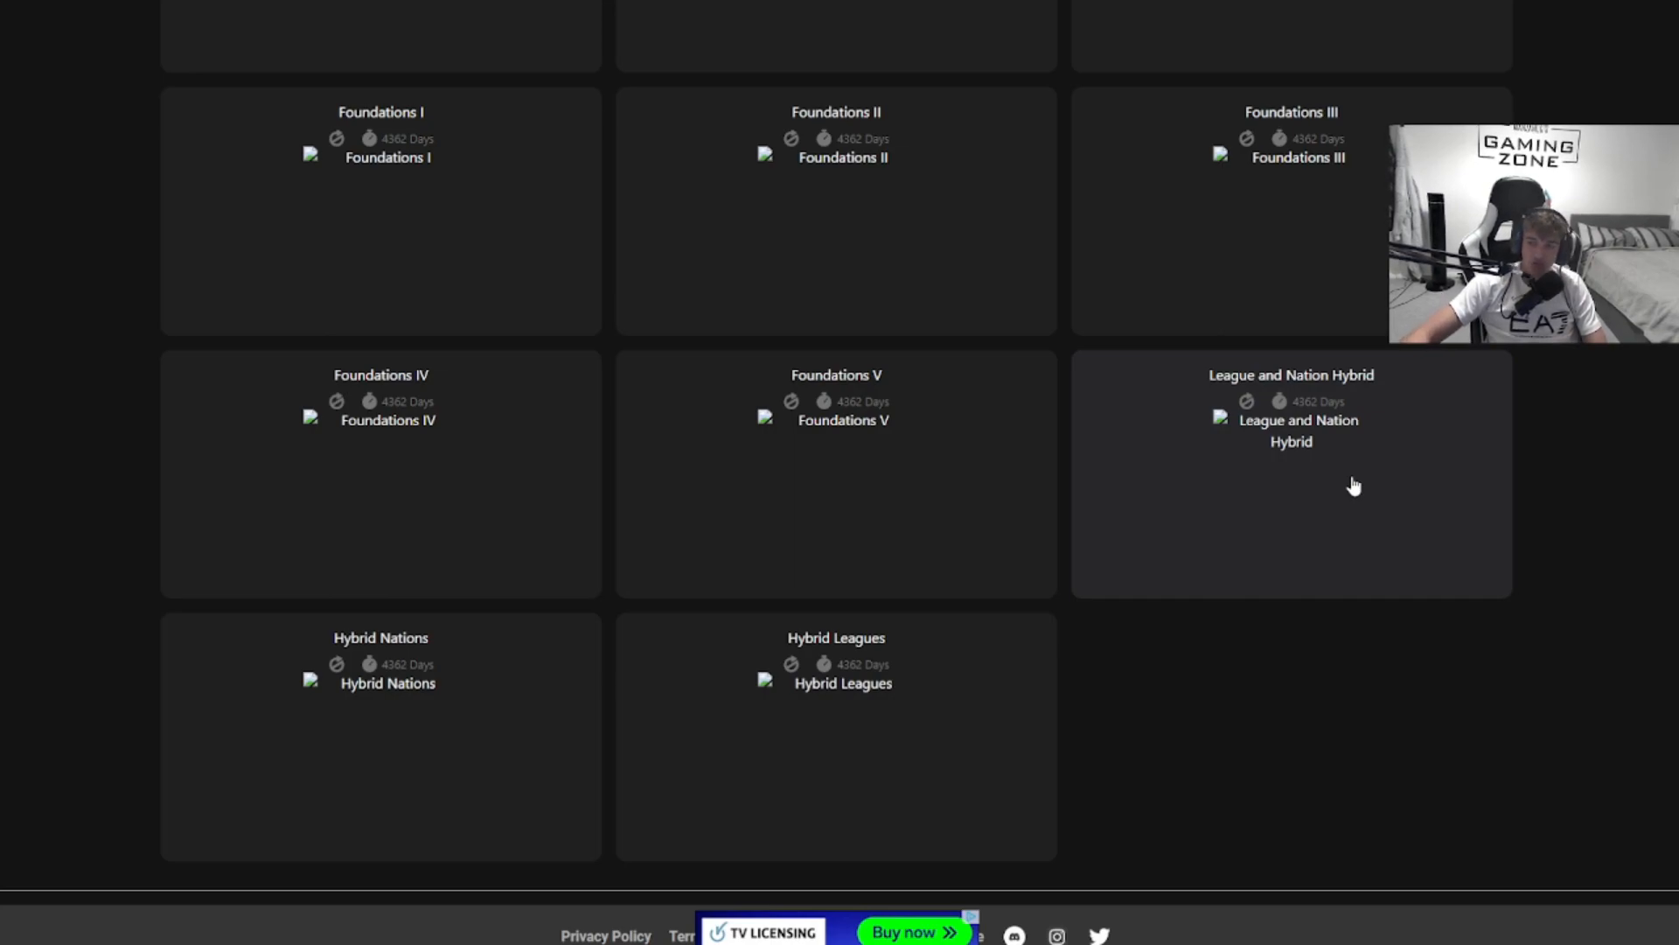
{"action": "mouse_move", "coordinate": [229, 682]}
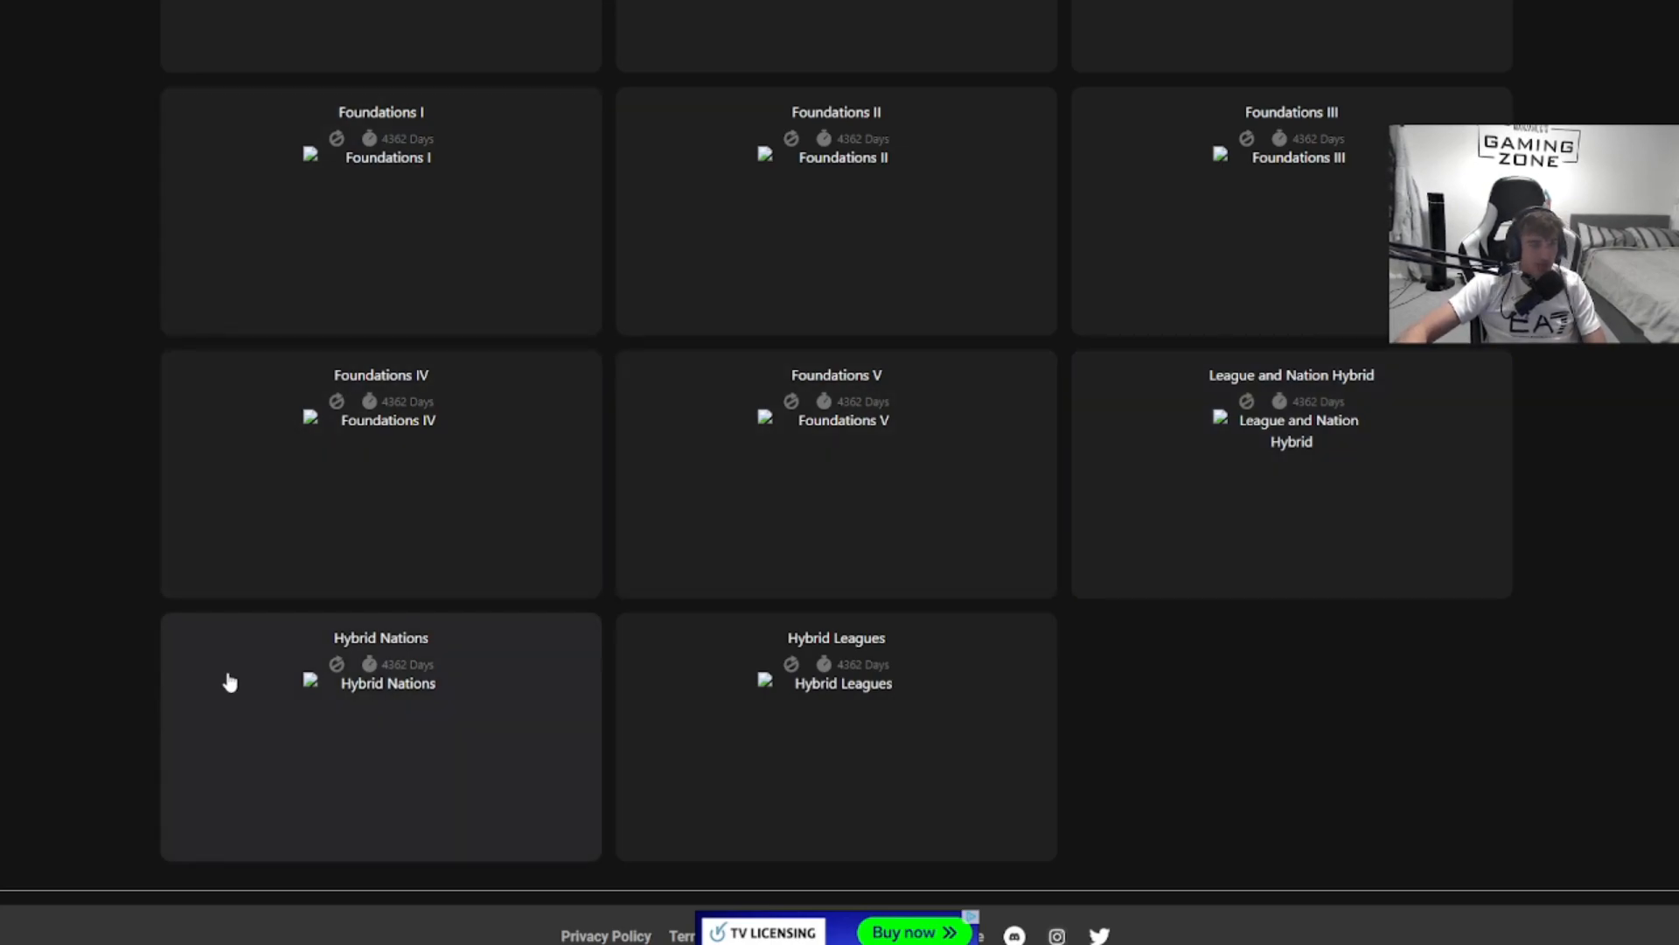
{"action": "mouse_move", "coordinate": [1221, 425]}
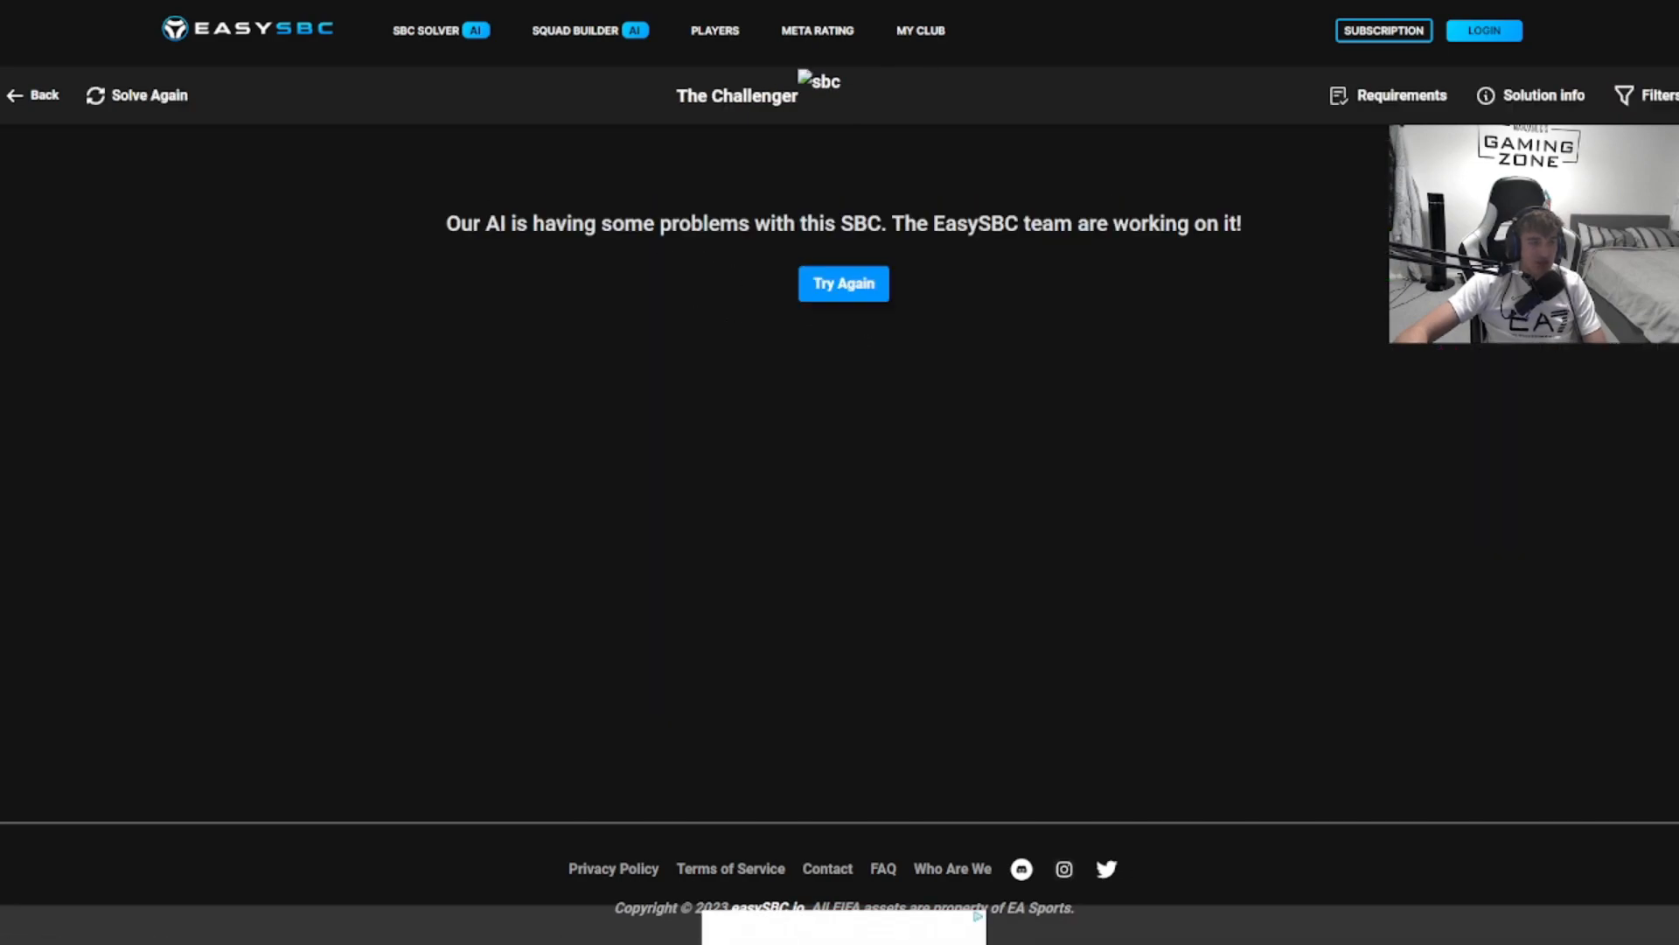
{"action": "left_click", "coordinate": [843, 283]}
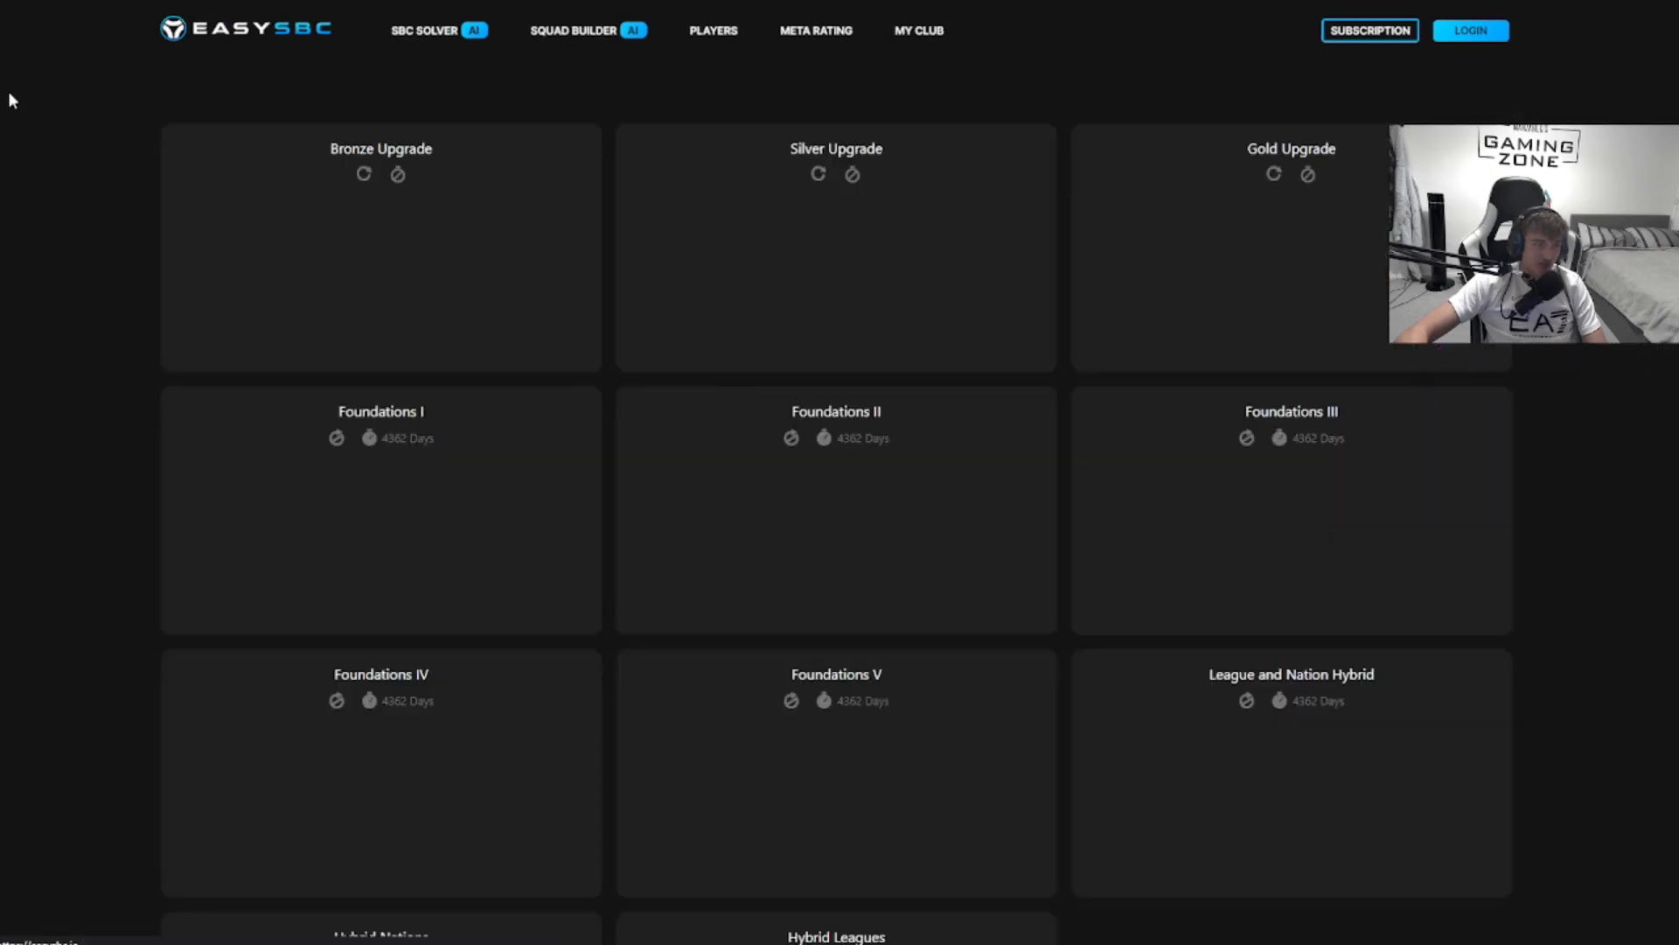
- Review The Final Four solution squad and its solution info reporting zero owned players
{"action": "scroll", "scroll_direction": "down", "scroll_amount": 3}
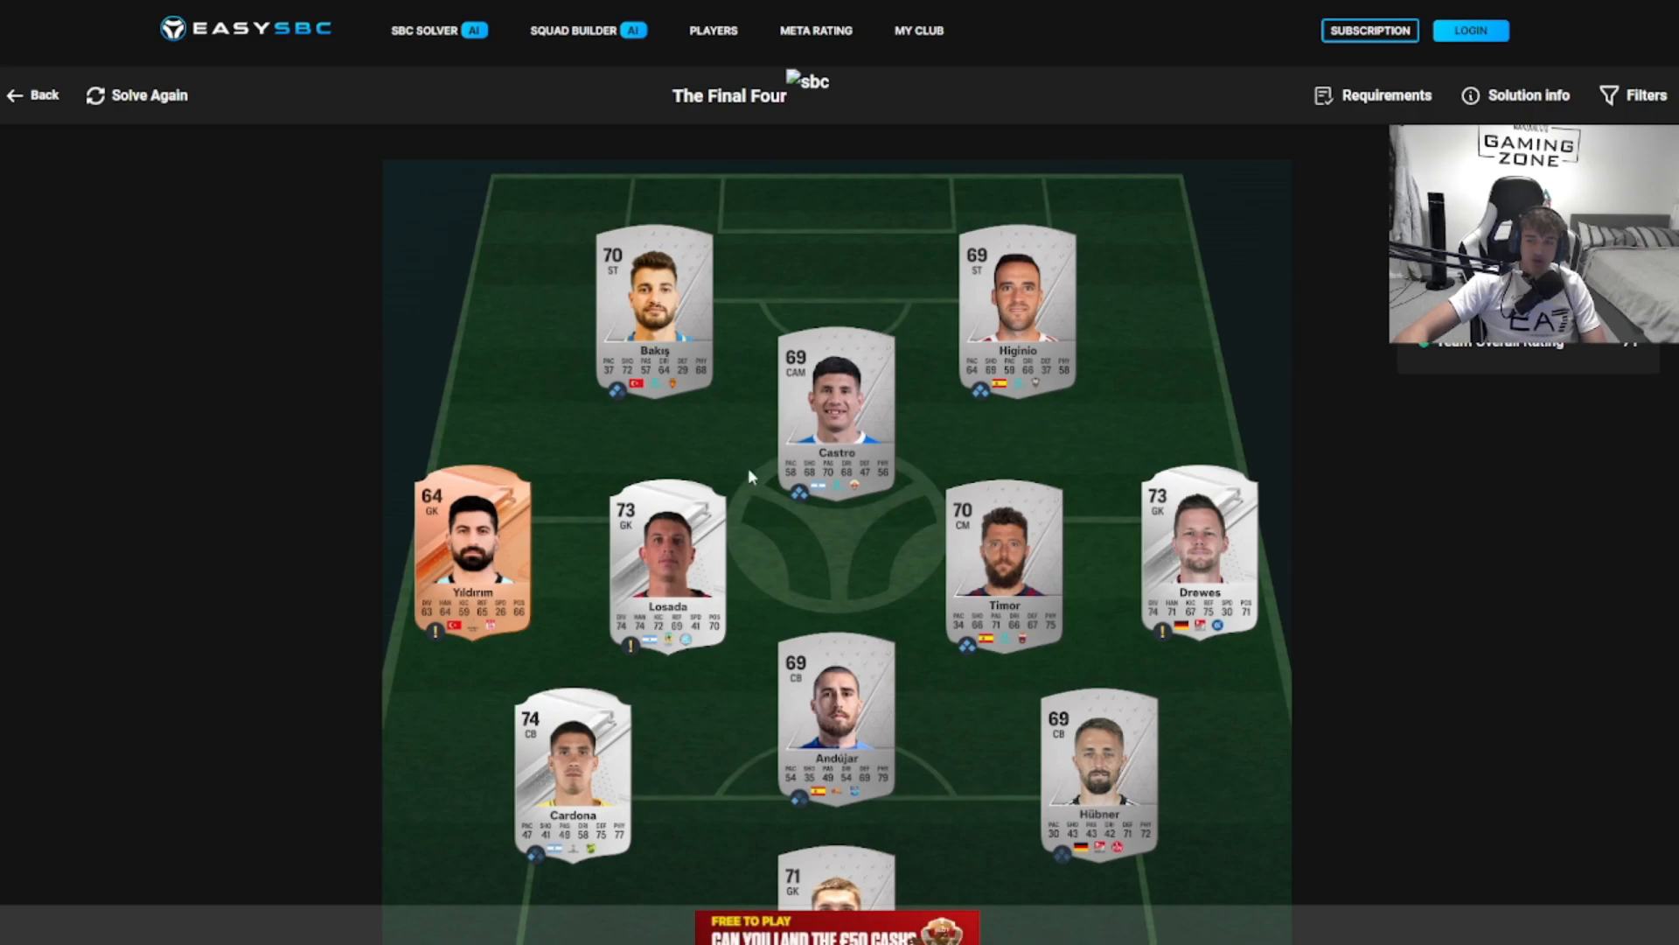
{"action": "left_click", "coordinate": [1515, 95]}
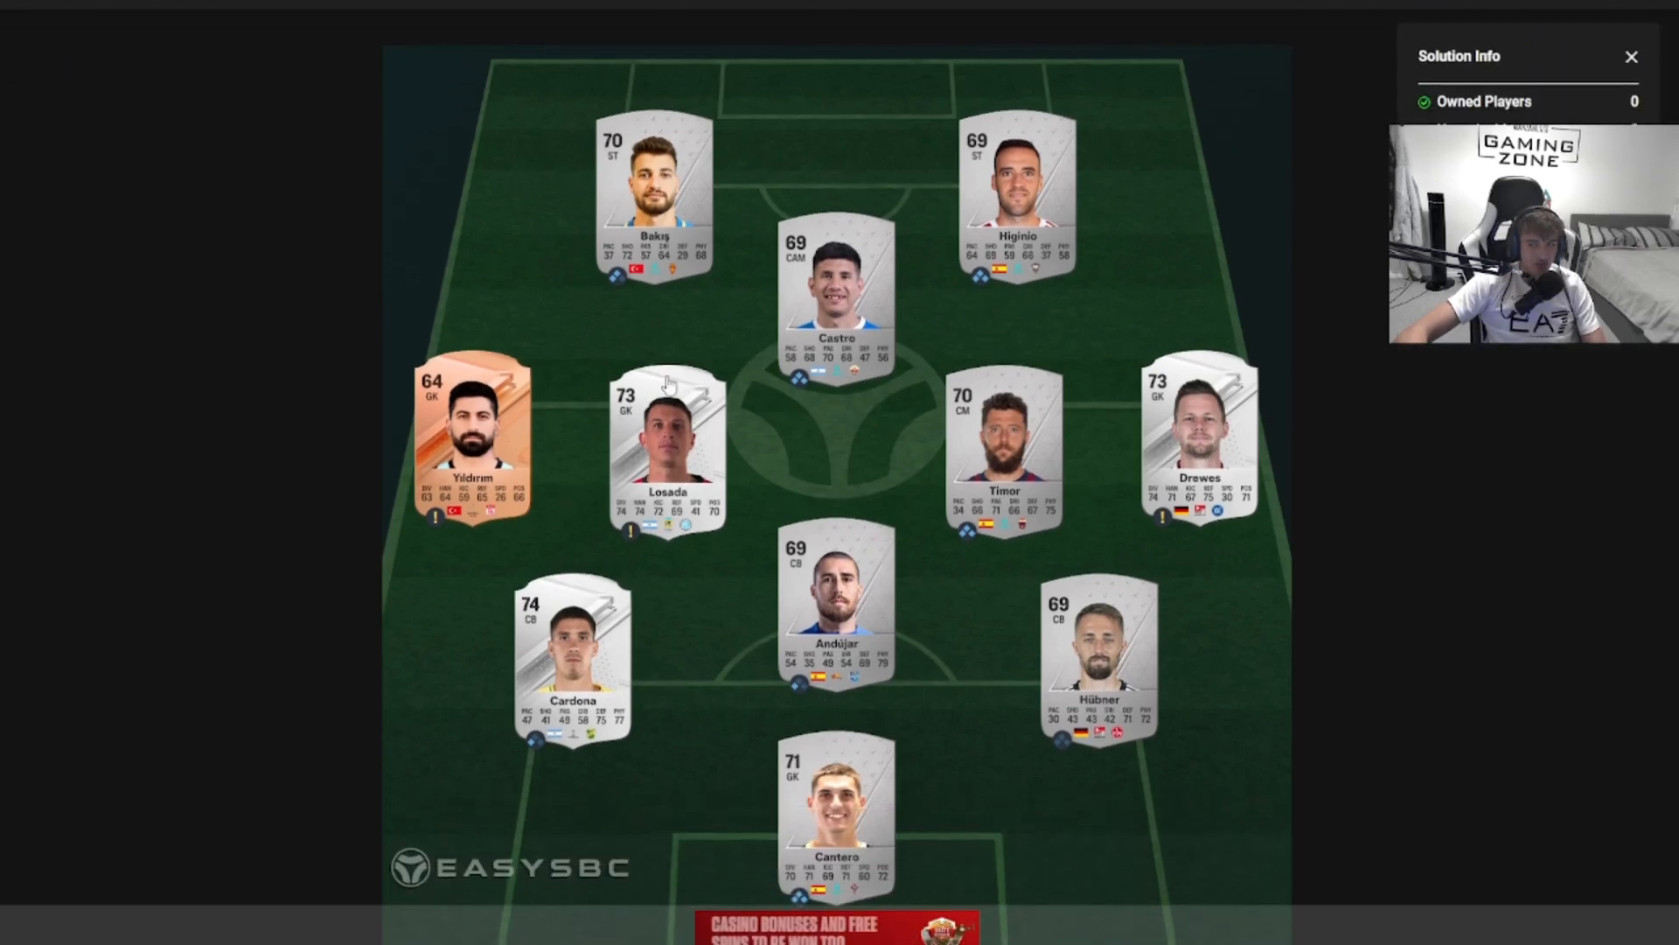
{"action": "mouse_move", "coordinate": [1256, 267]}
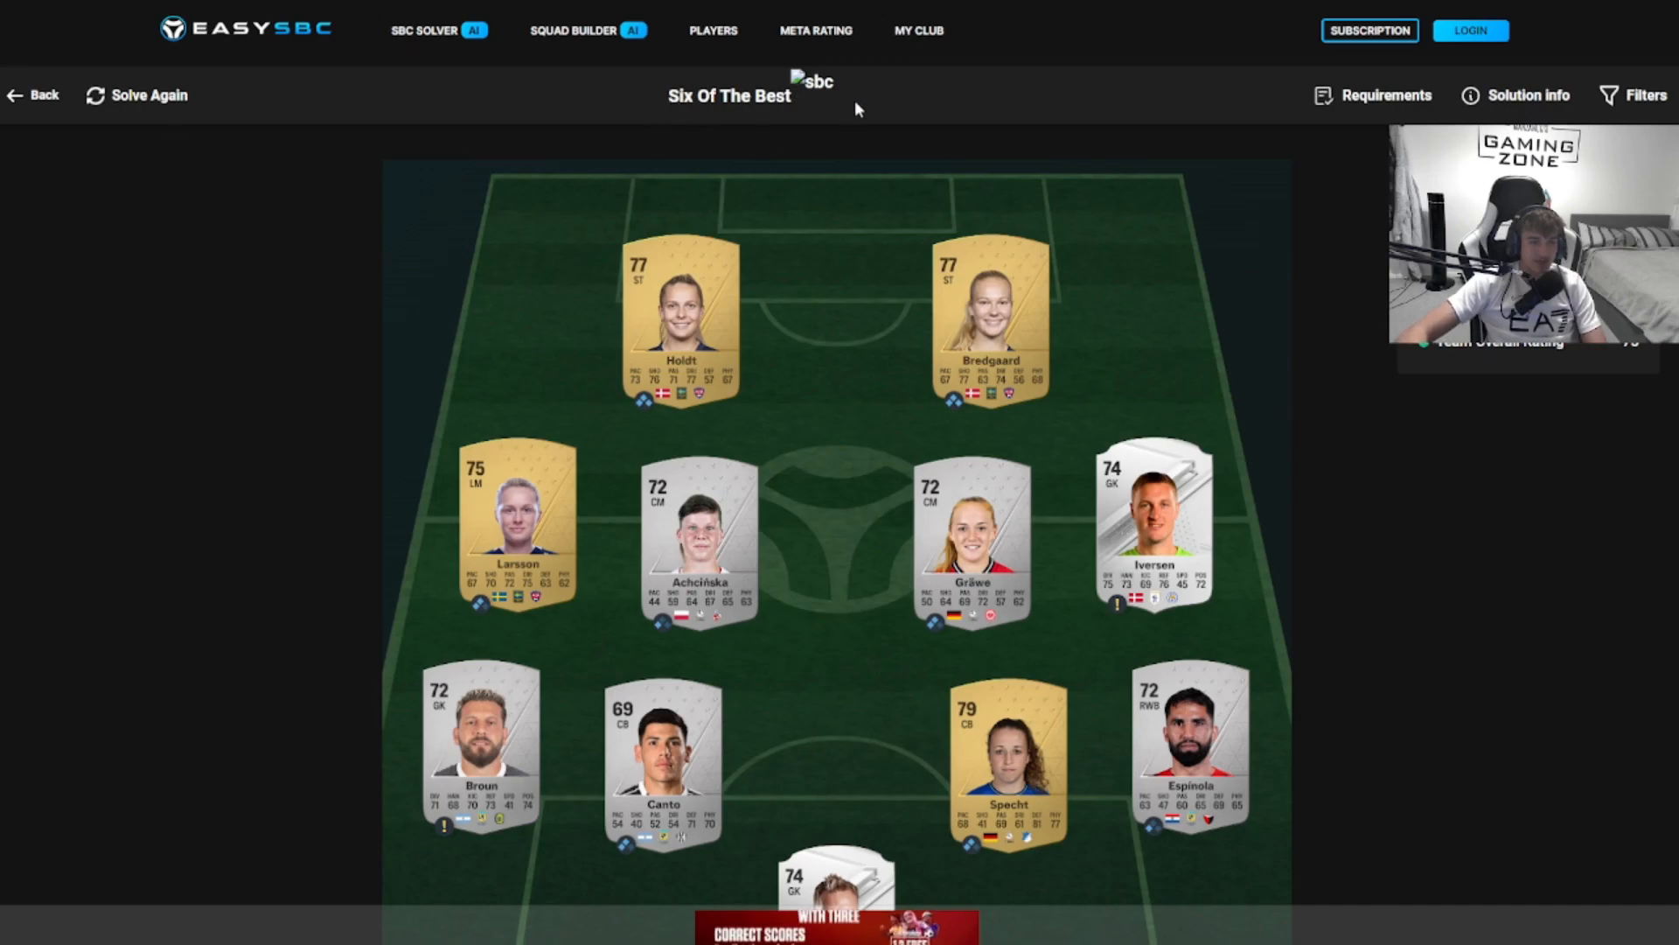
- Check the solution info of the next Hybrid Nations squad, again showing zero owned players
{"action": "left_click", "coordinate": [1515, 94]}
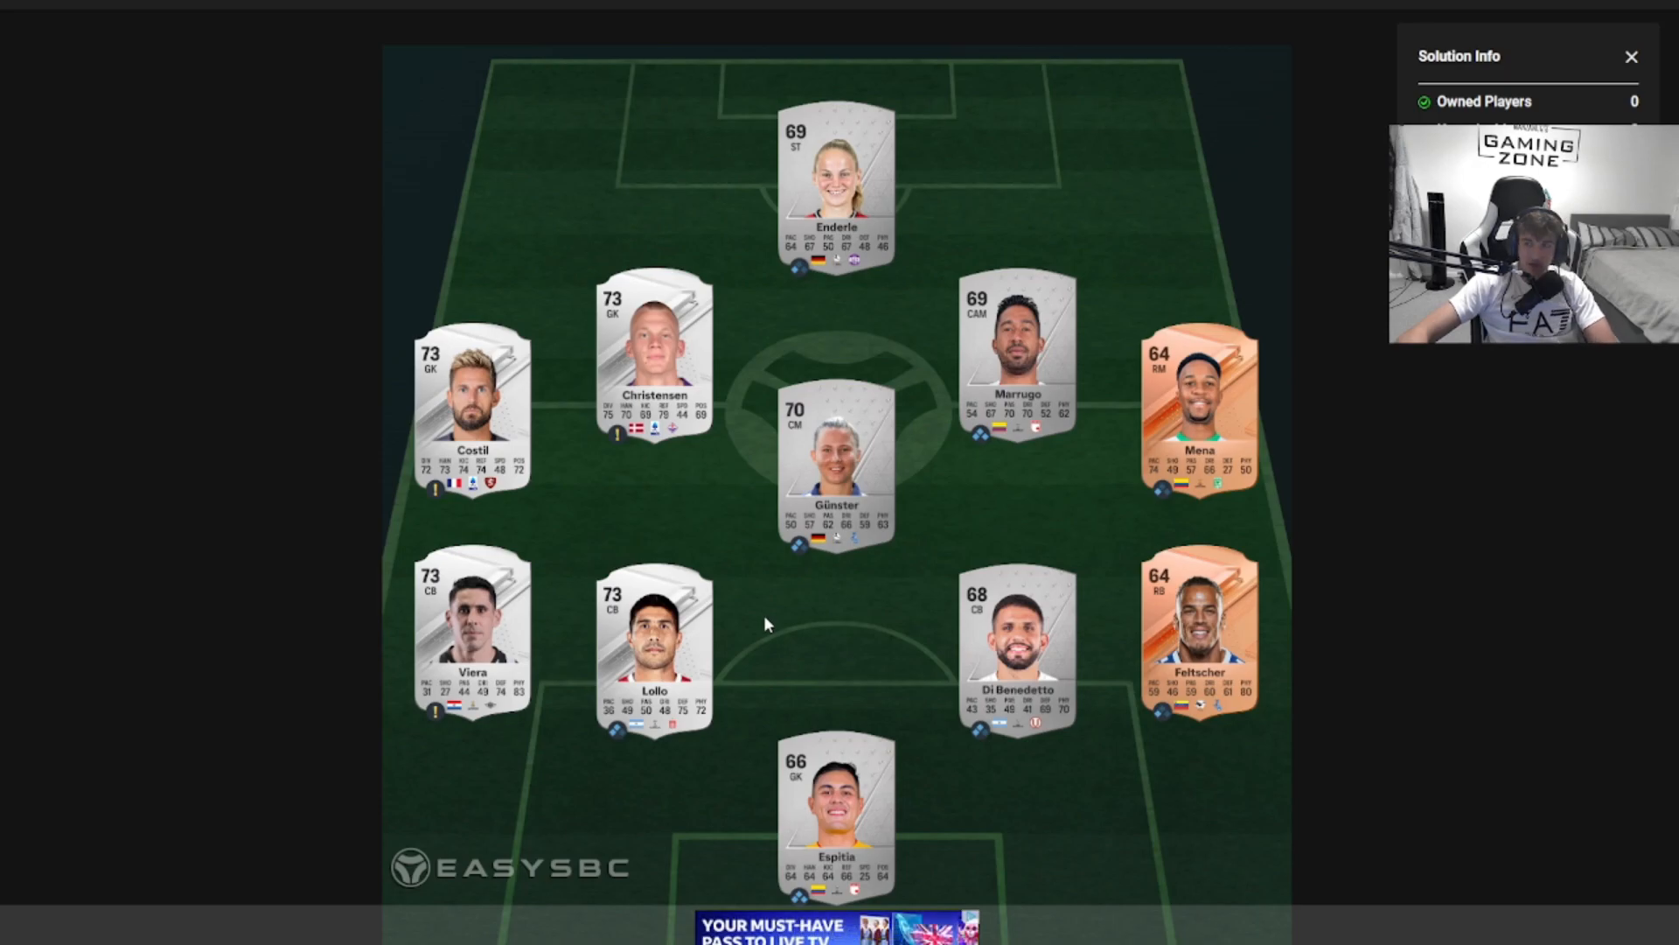
{"action": "mouse_move", "coordinate": [908, 369]}
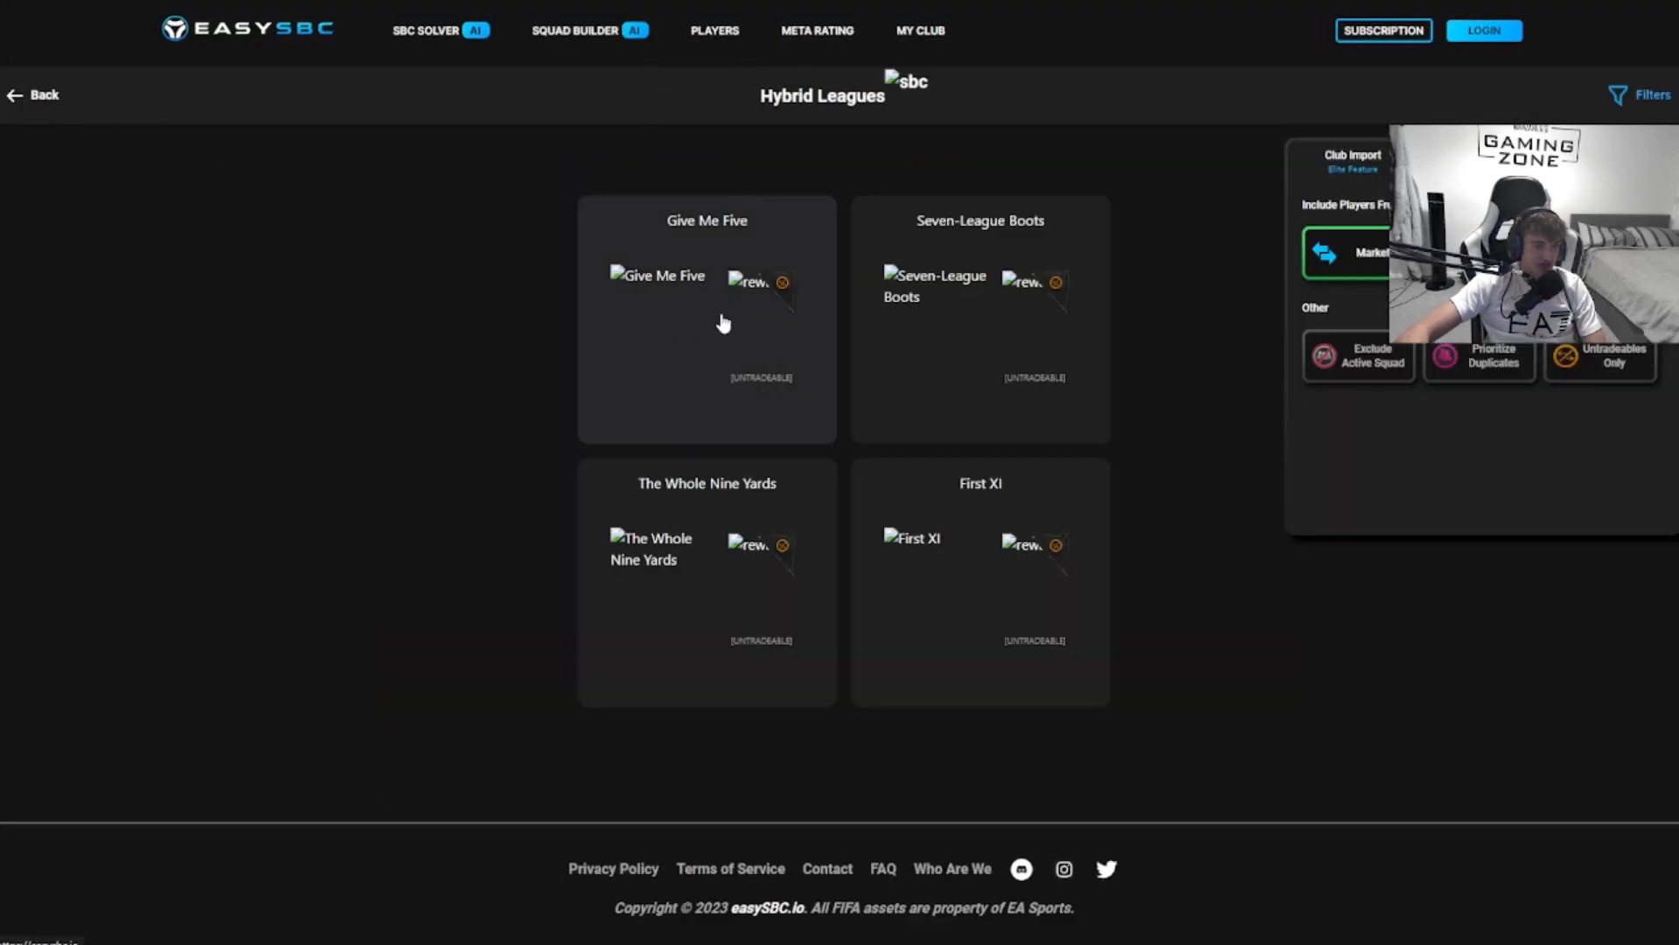
- Load the AI-generated solution squad for the Seven-League Boots challenge
{"action": "left_click", "coordinate": [705, 322]}
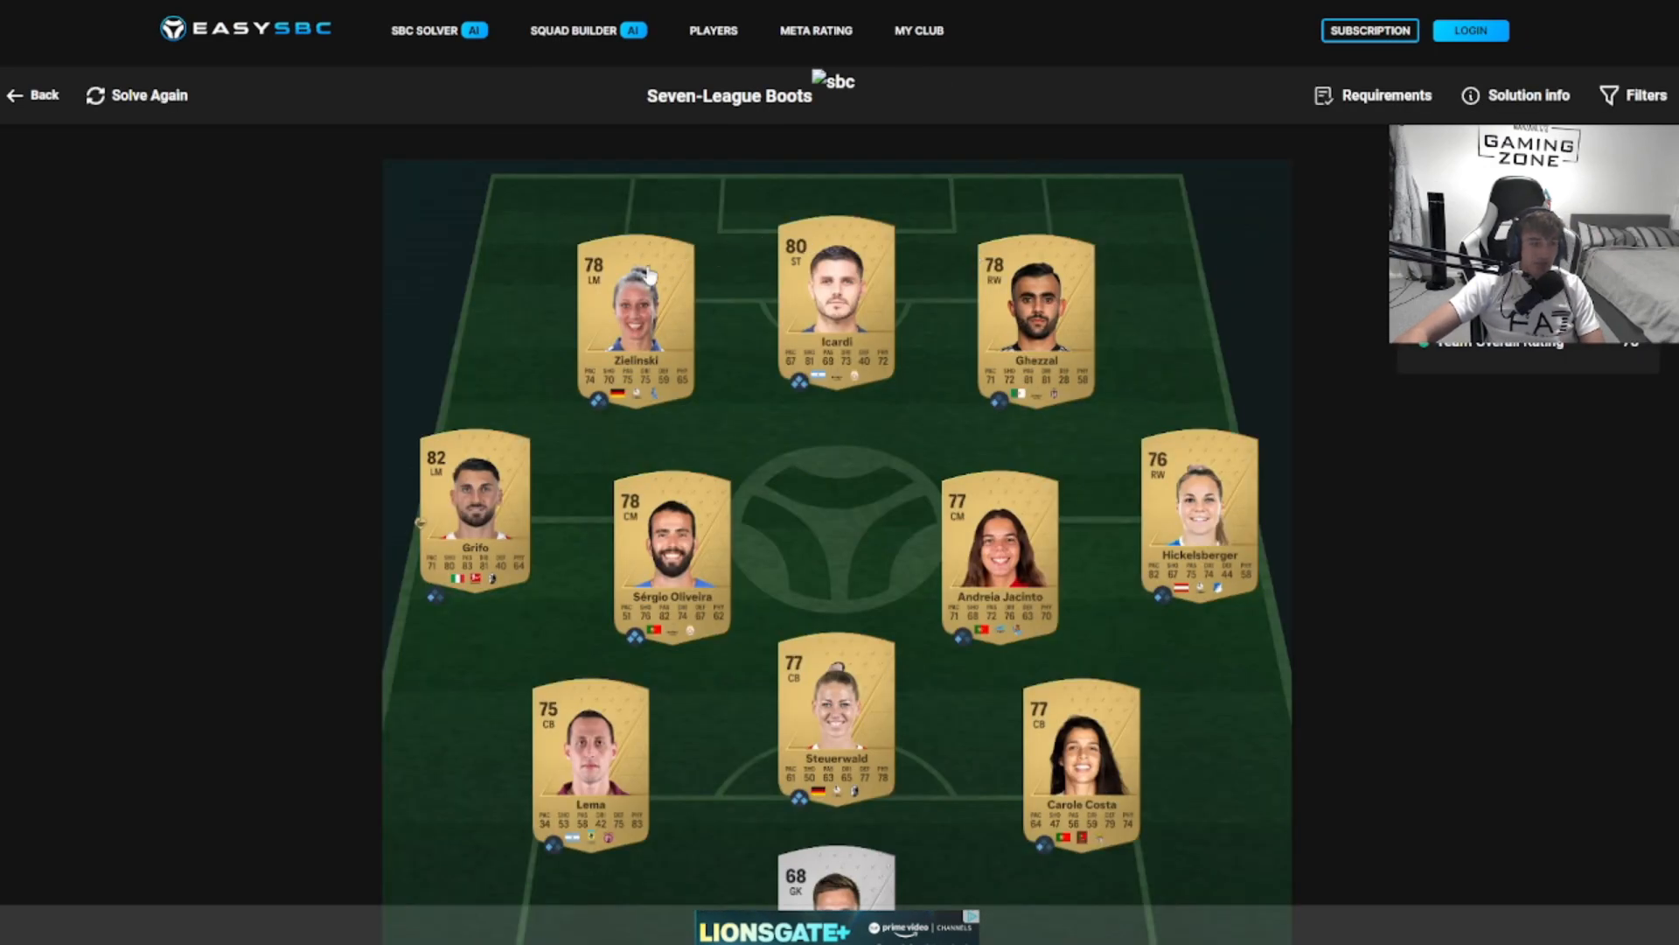
{"action": "mouse_move", "coordinate": [585, 707]}
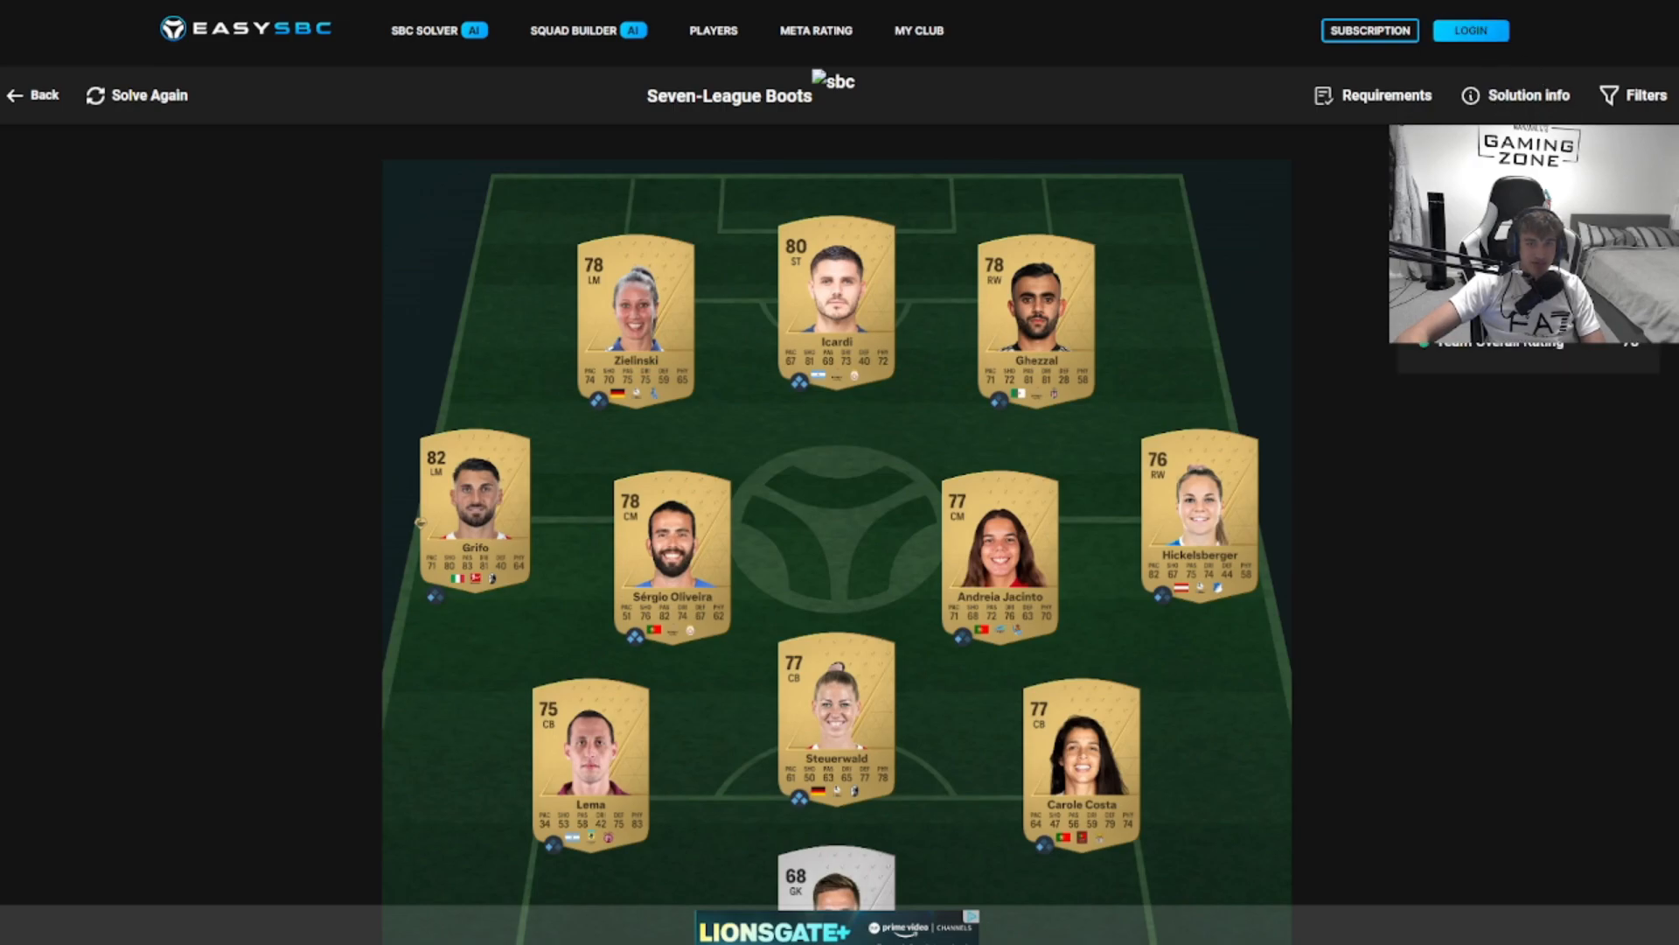
{"action": "mouse_move", "coordinate": [915, 336]}
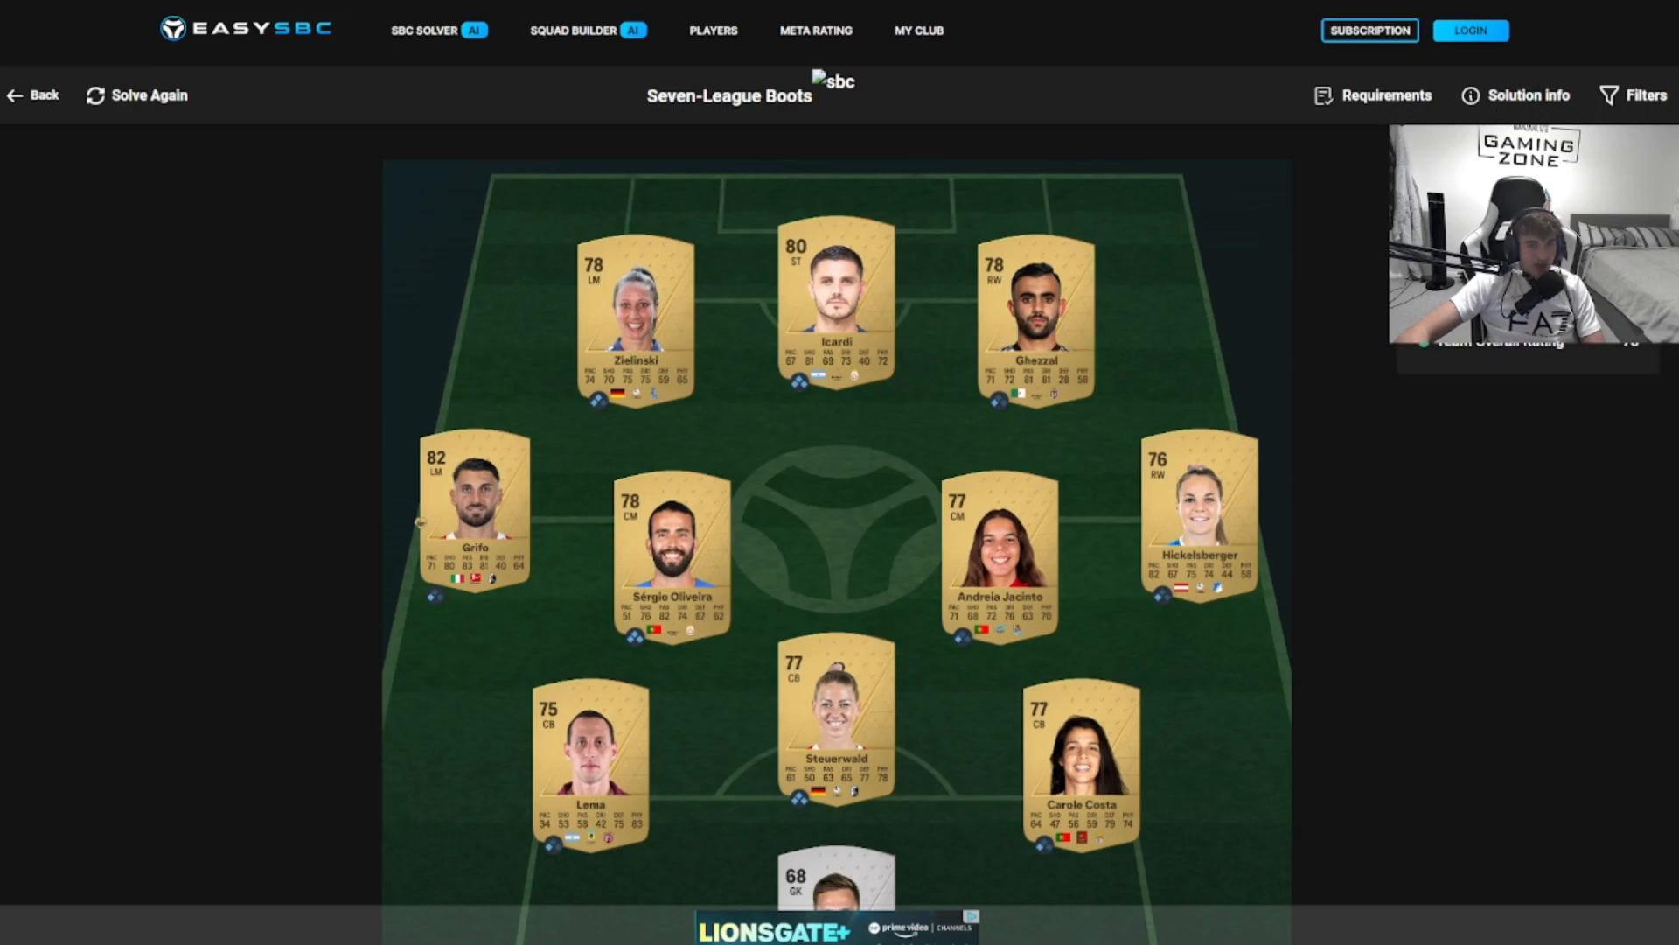
- Go back to the Hybrid Leagues challenges and retry generating a First XI solution
{"action": "left_click", "coordinate": [31, 94]}
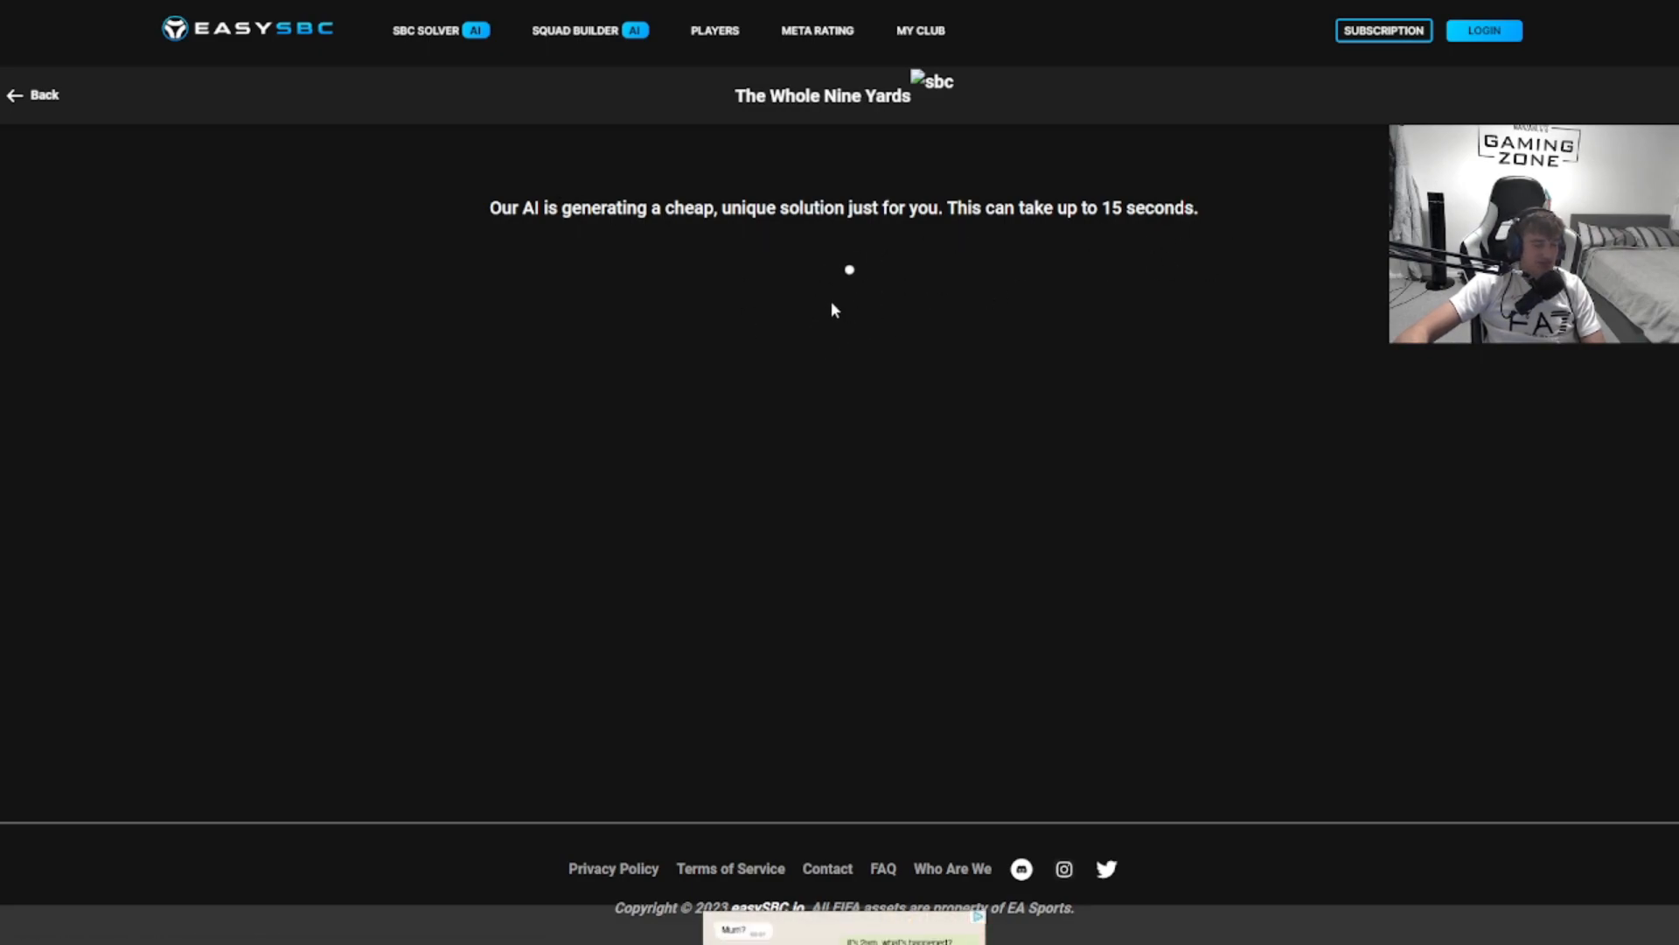
{"action": "mouse_move", "coordinate": [976, 506]}
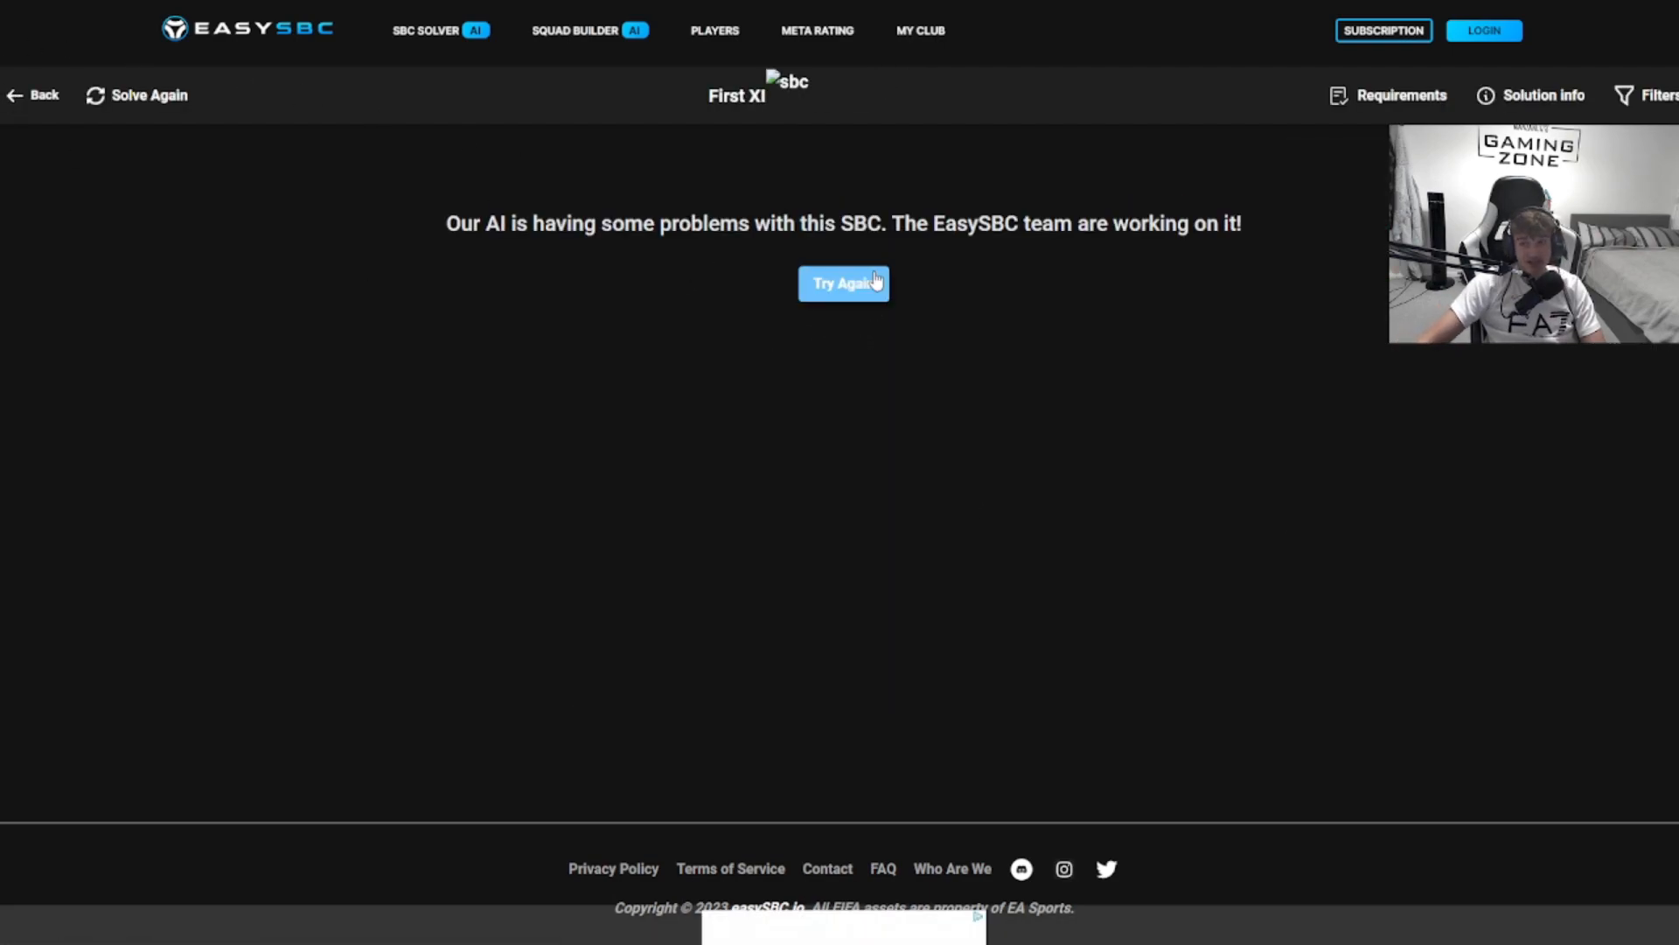
{"action": "left_click", "coordinate": [843, 283]}
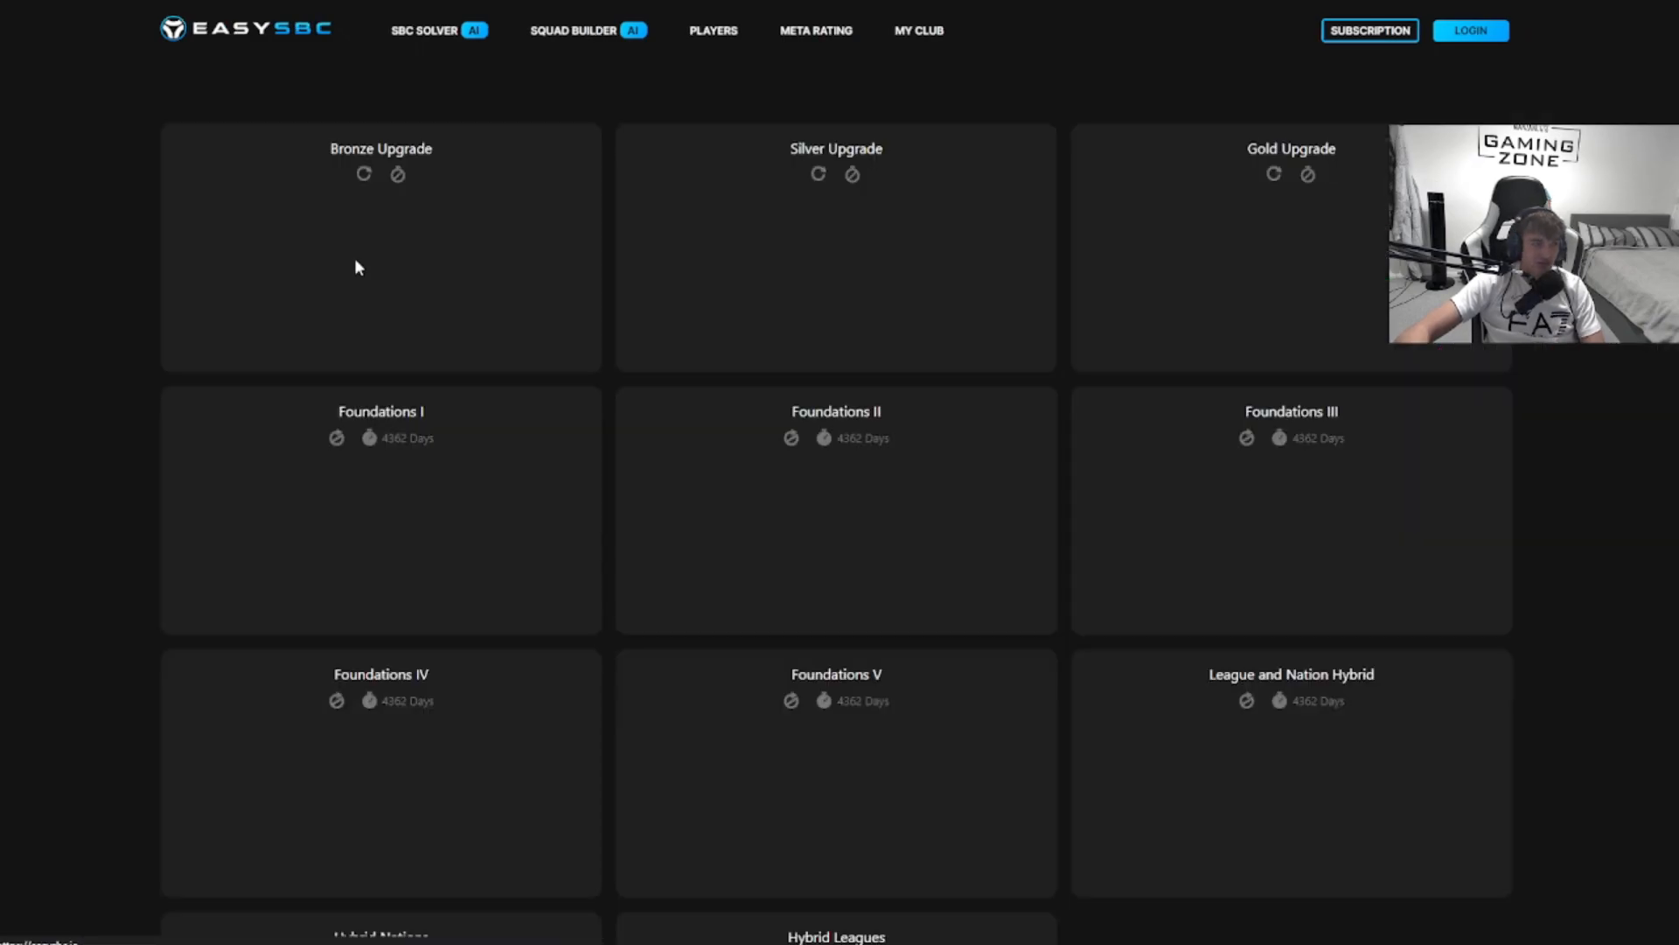
- Reopen The Final Four solution and check its solution info before moving to Hybrid Nations
{"action": "scroll", "scroll_direction": "down", "scroll_amount": 3}
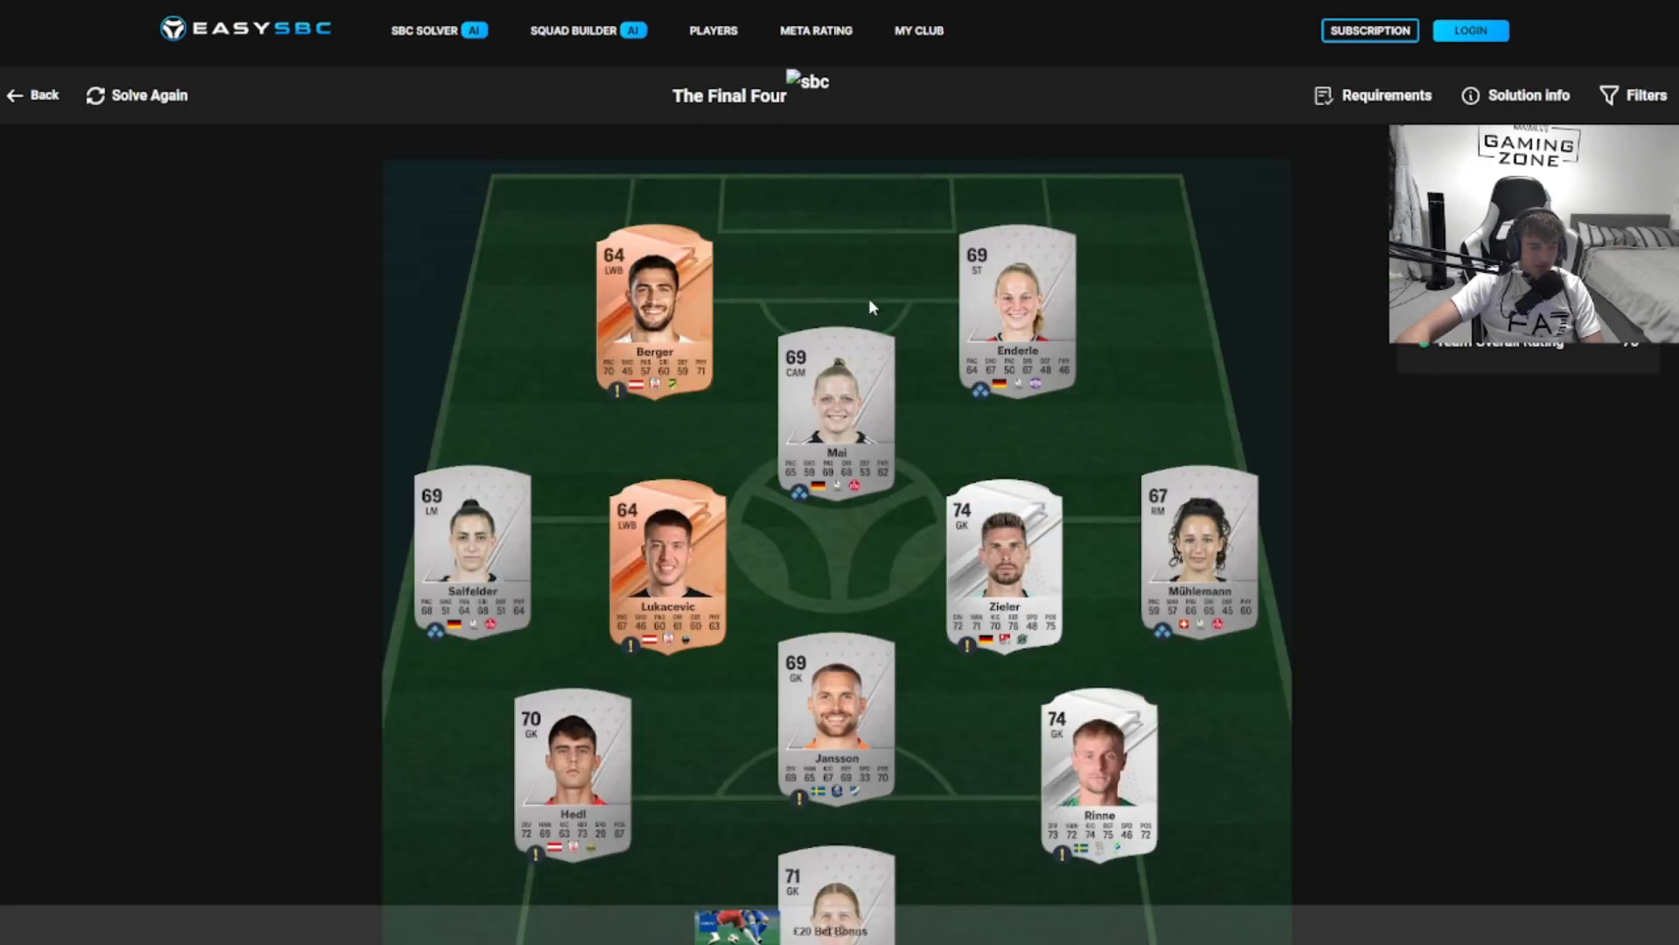
{"action": "left_click", "coordinate": [1515, 95]}
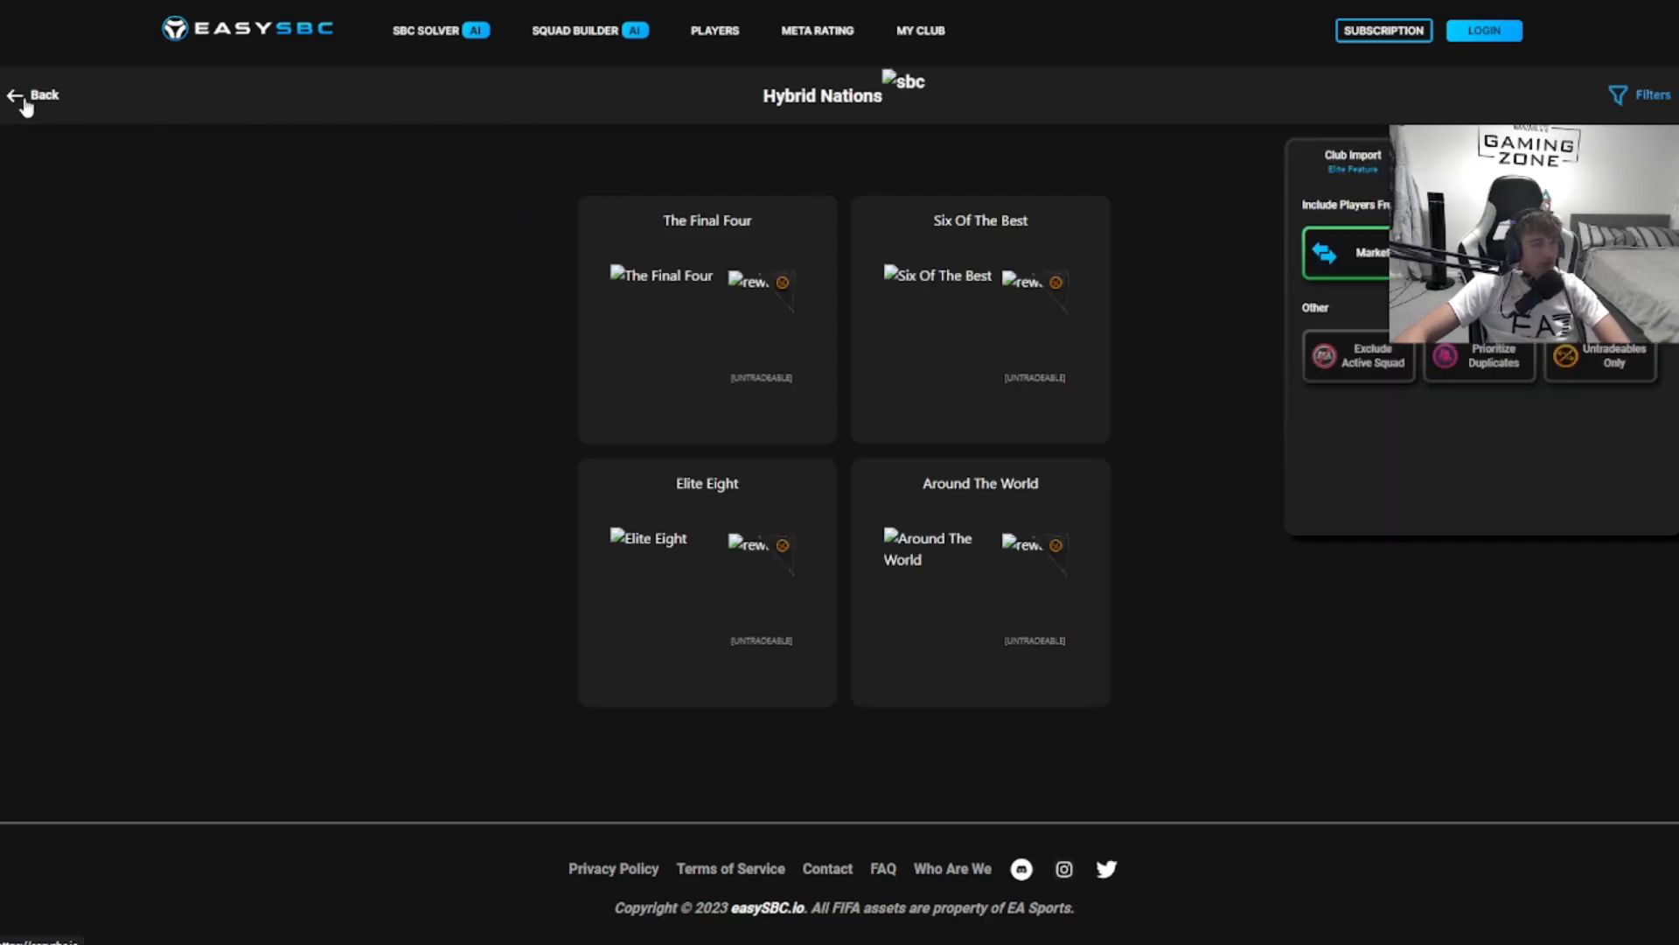
- Return to the main SBC list and scroll through its upgrade and Foundations tiles
{"action": "left_click", "coordinate": [31, 95]}
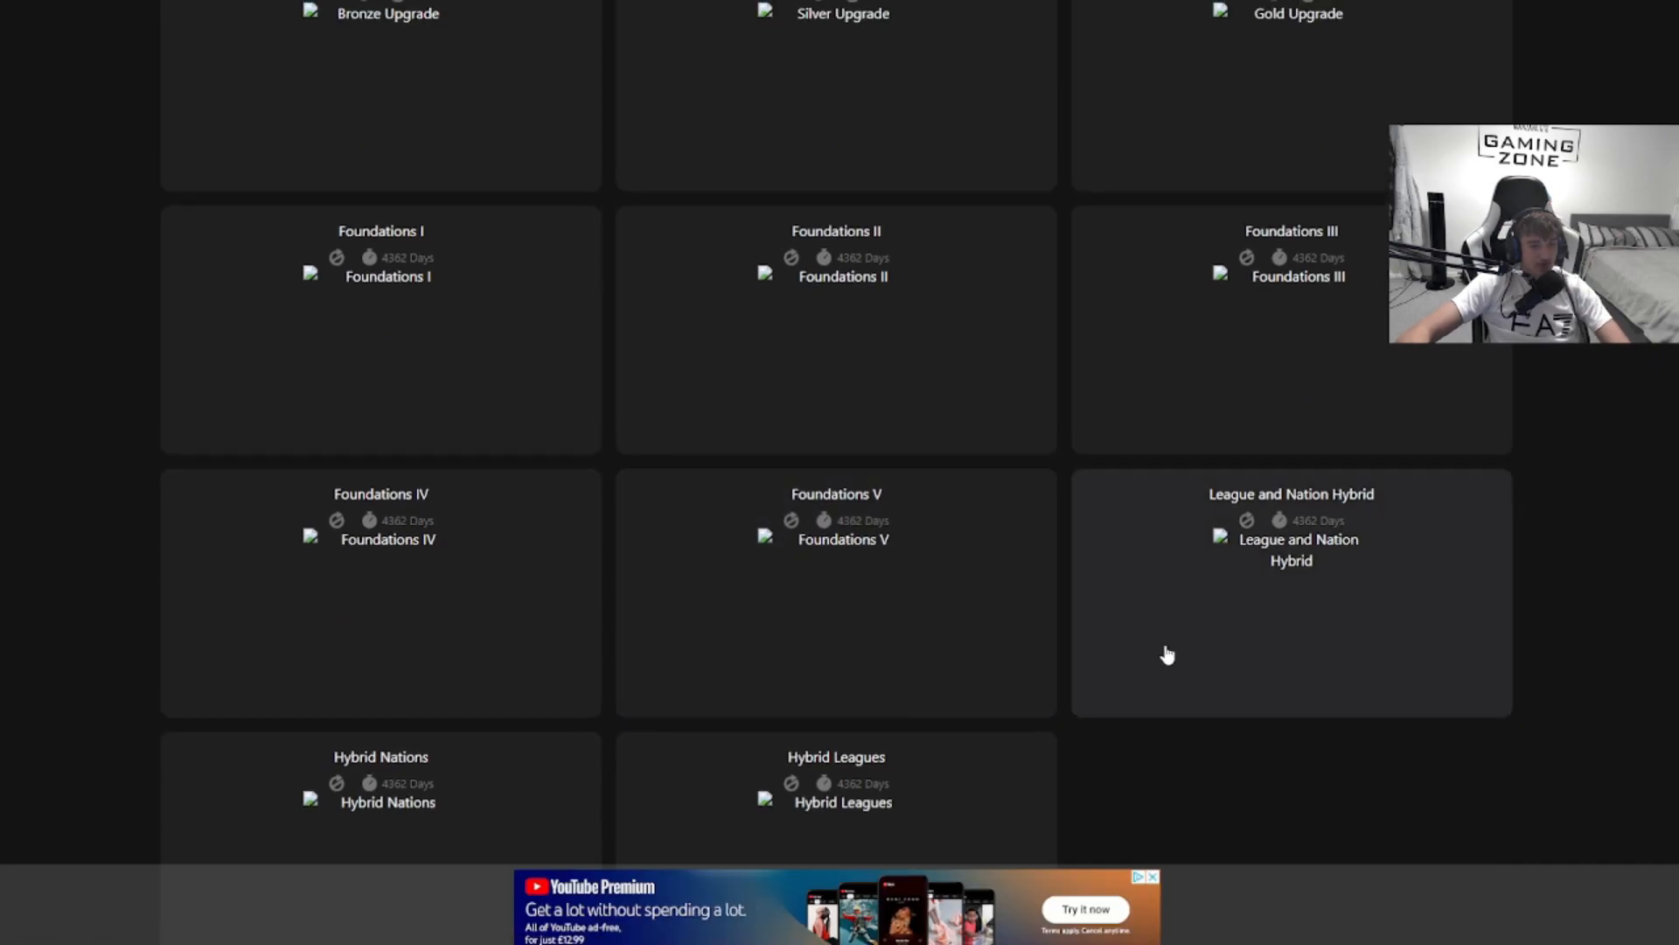
{"action": "mouse_move", "coordinate": [1319, 514]}
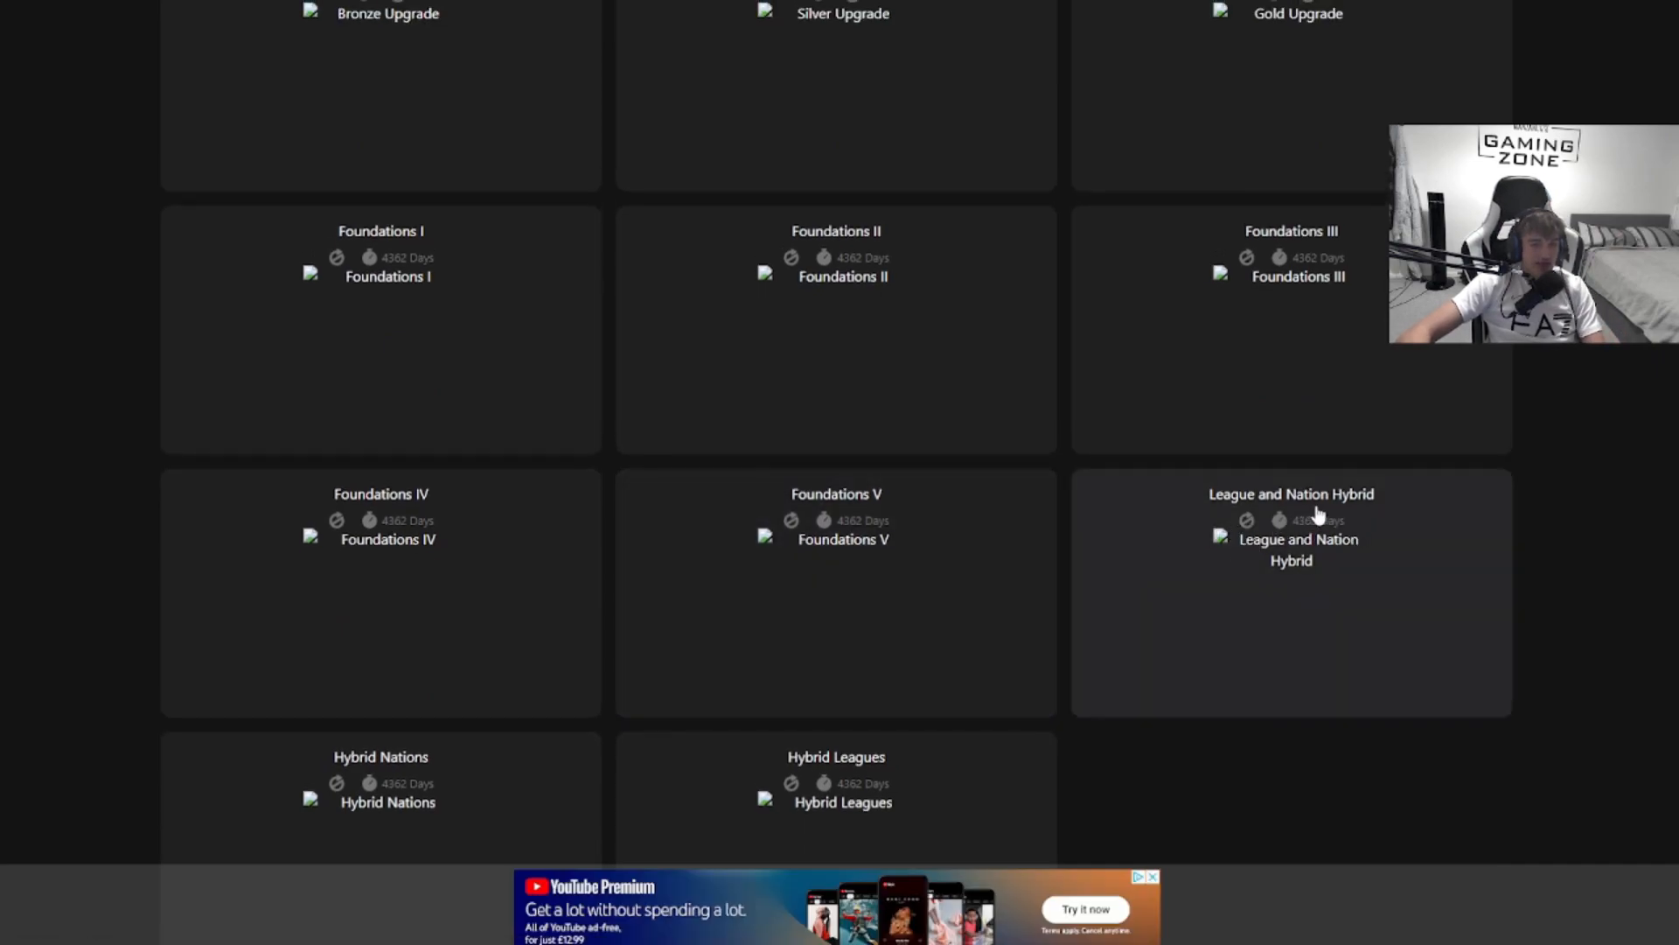
{"action": "scroll", "scroll_direction": "down", "scroll_amount": 3}
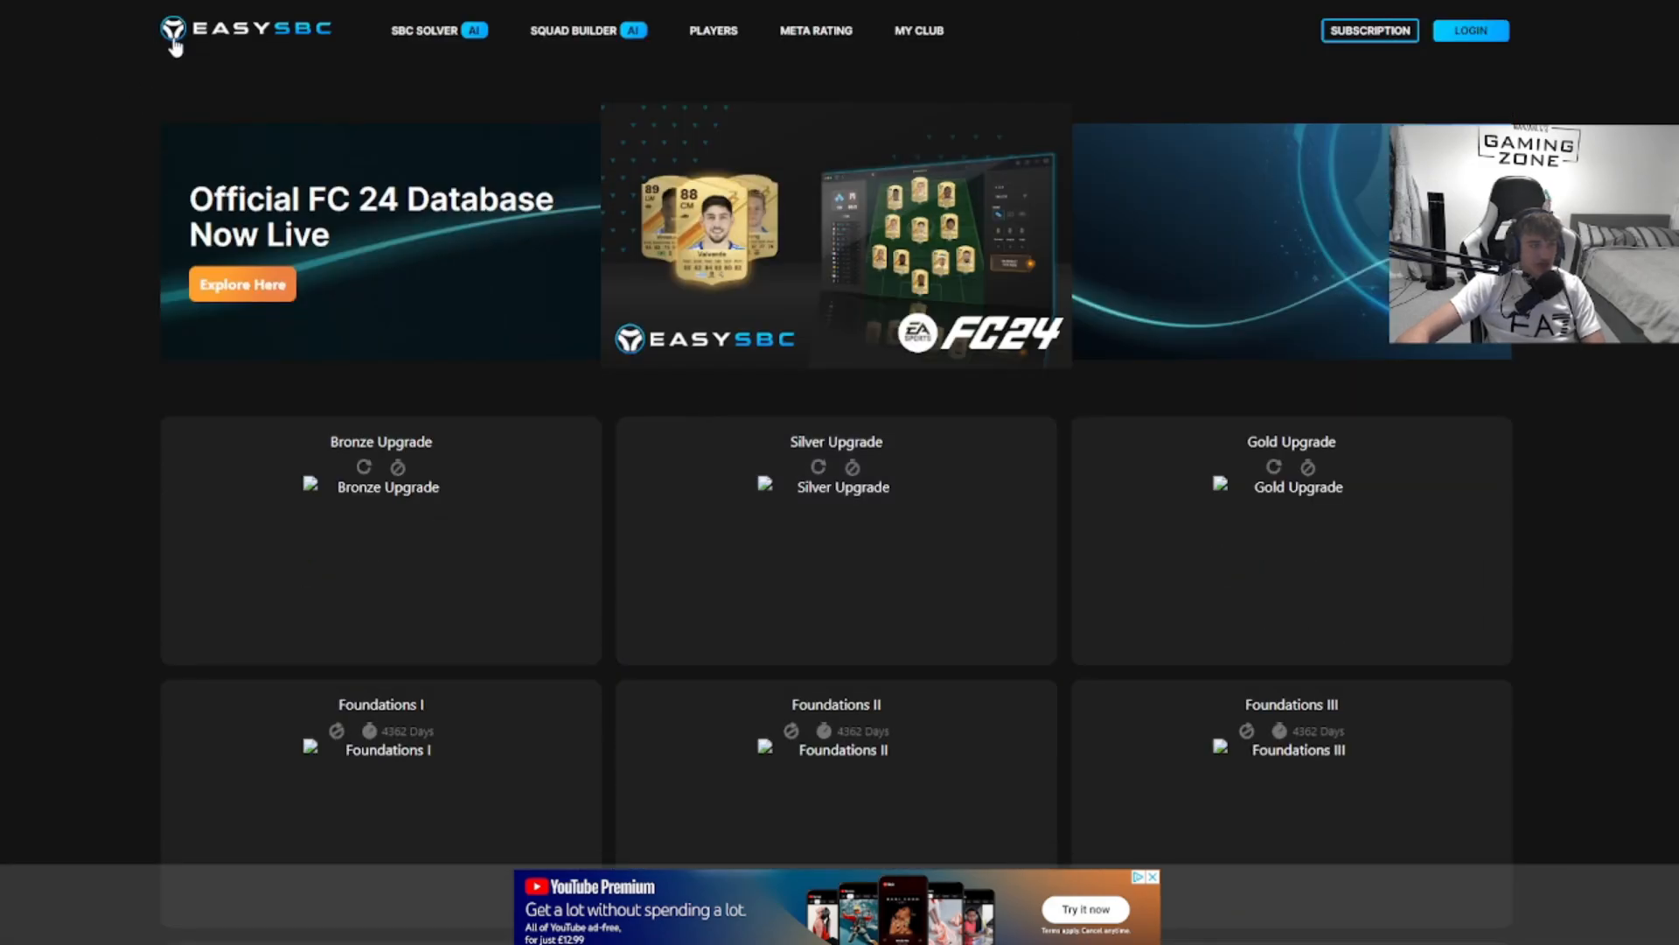
{"action": "mouse_move", "coordinate": [359, 61]}
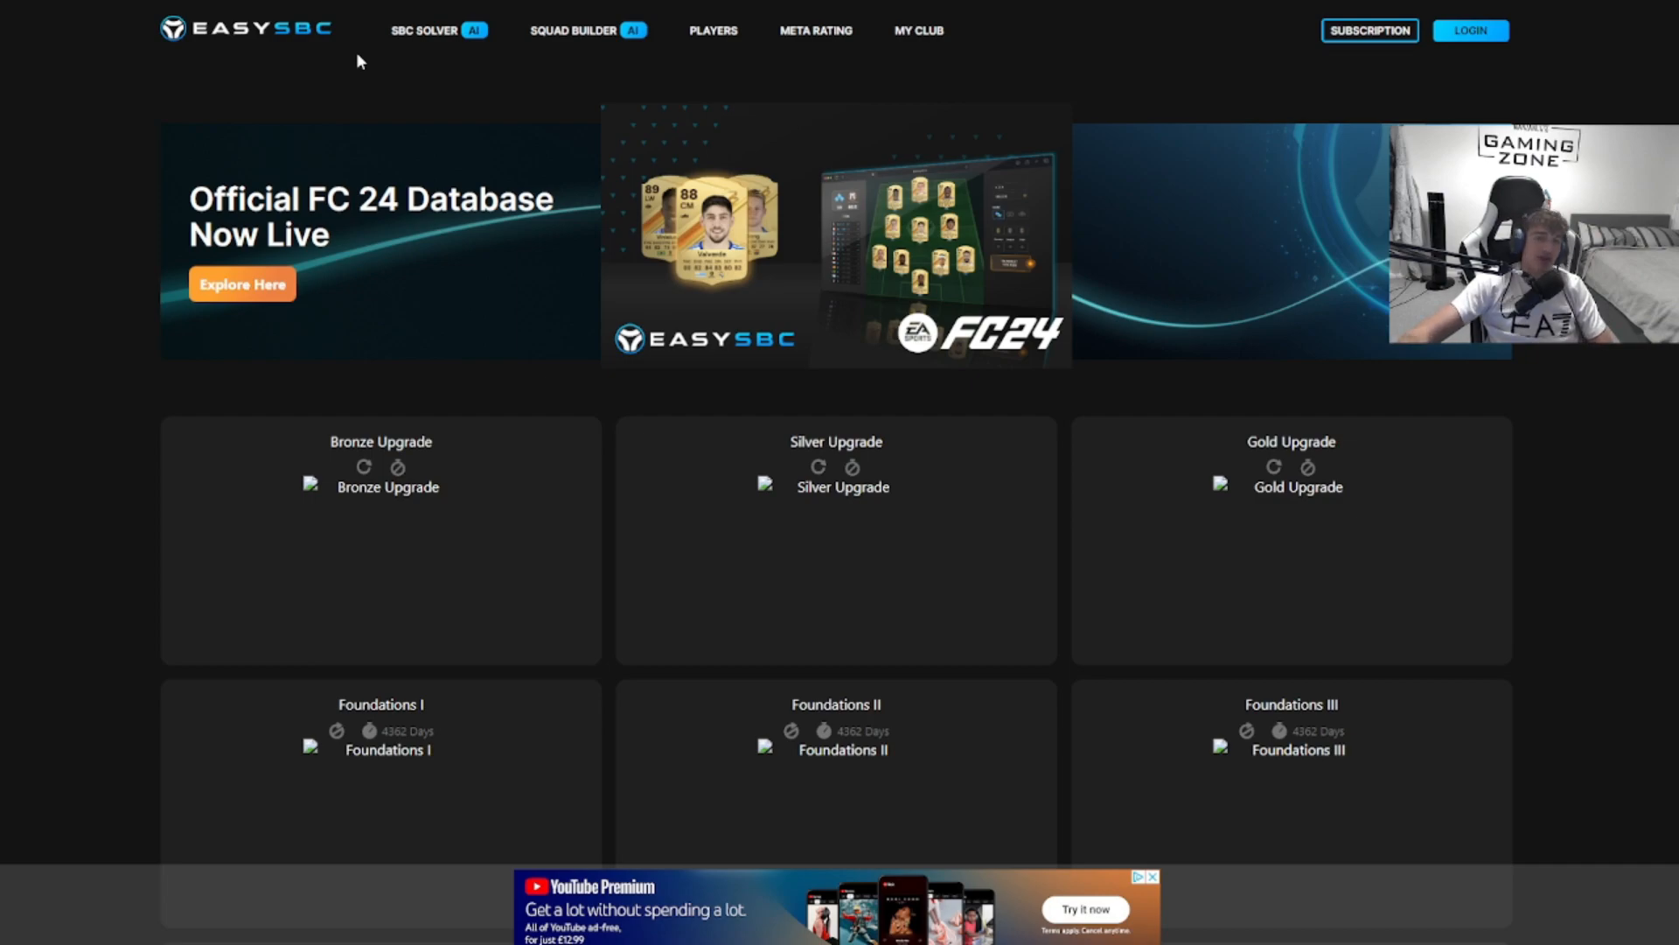
{"action": "mouse_move", "coordinate": [600, 301]}
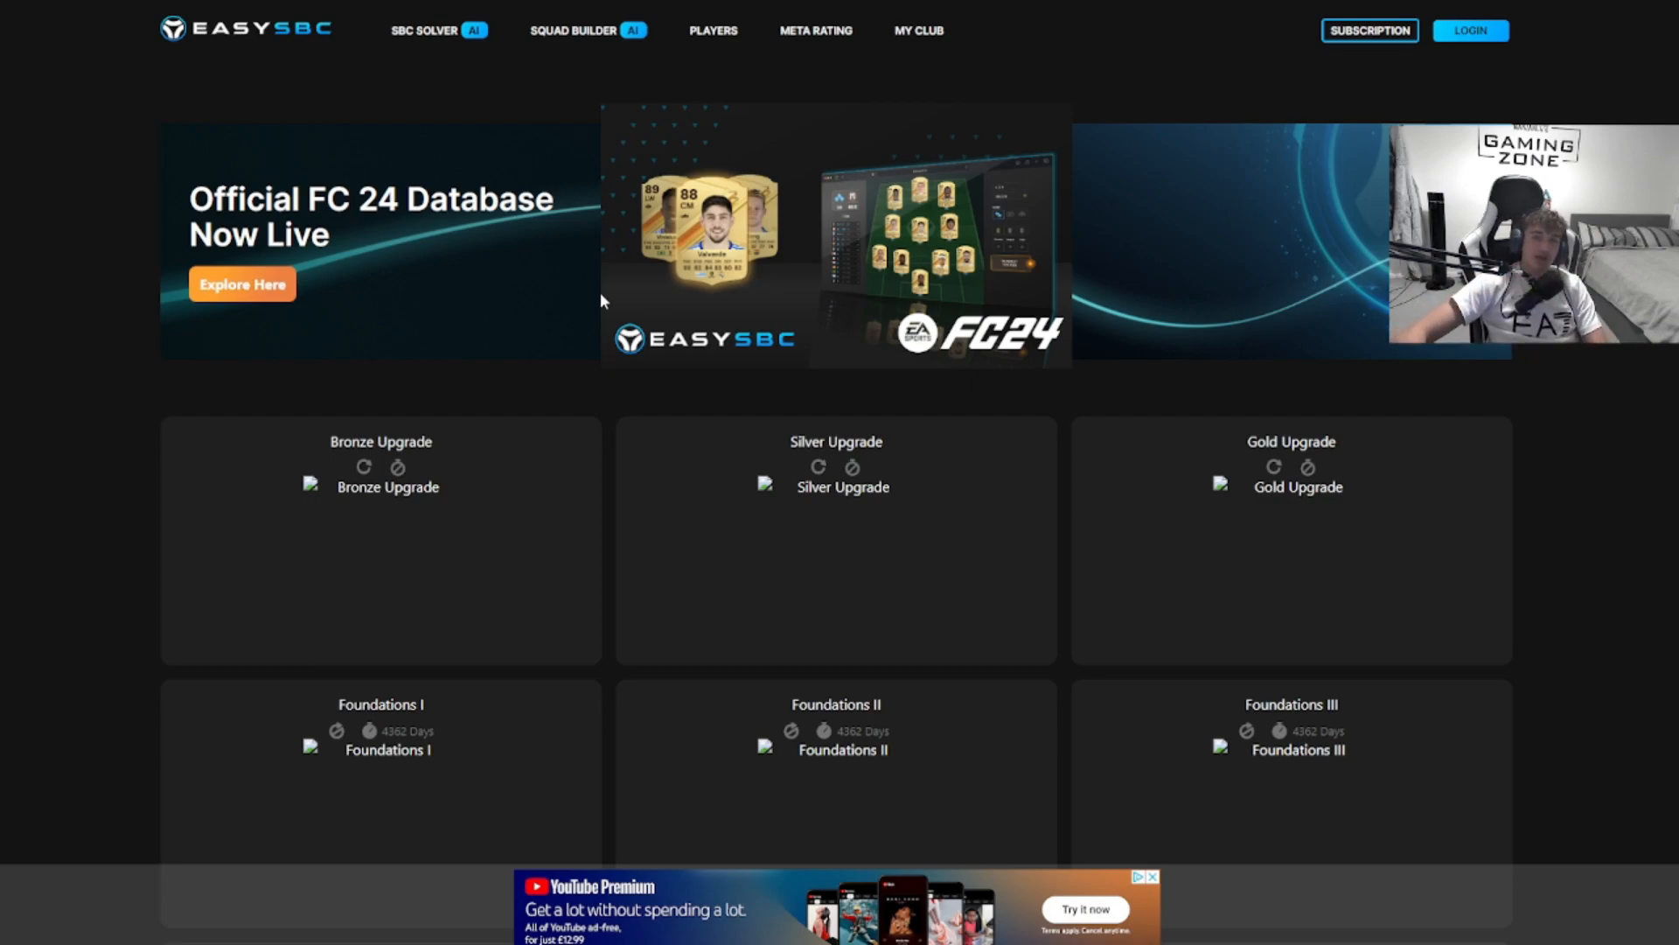